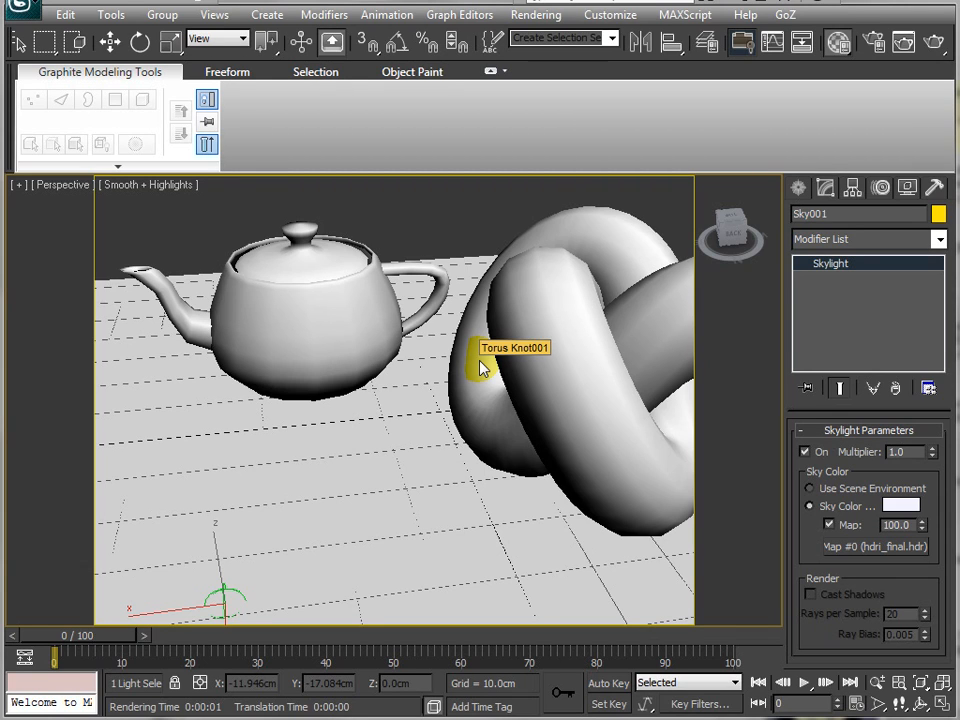
pyautogui.moveTo(438, 328)
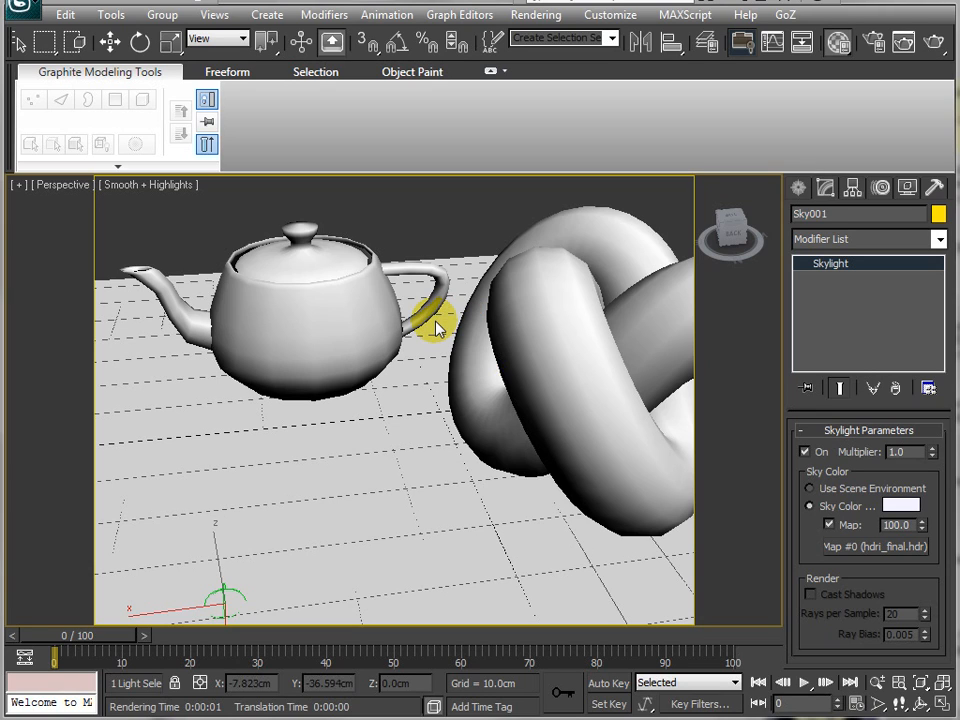
pyautogui.moveTo(436, 330)
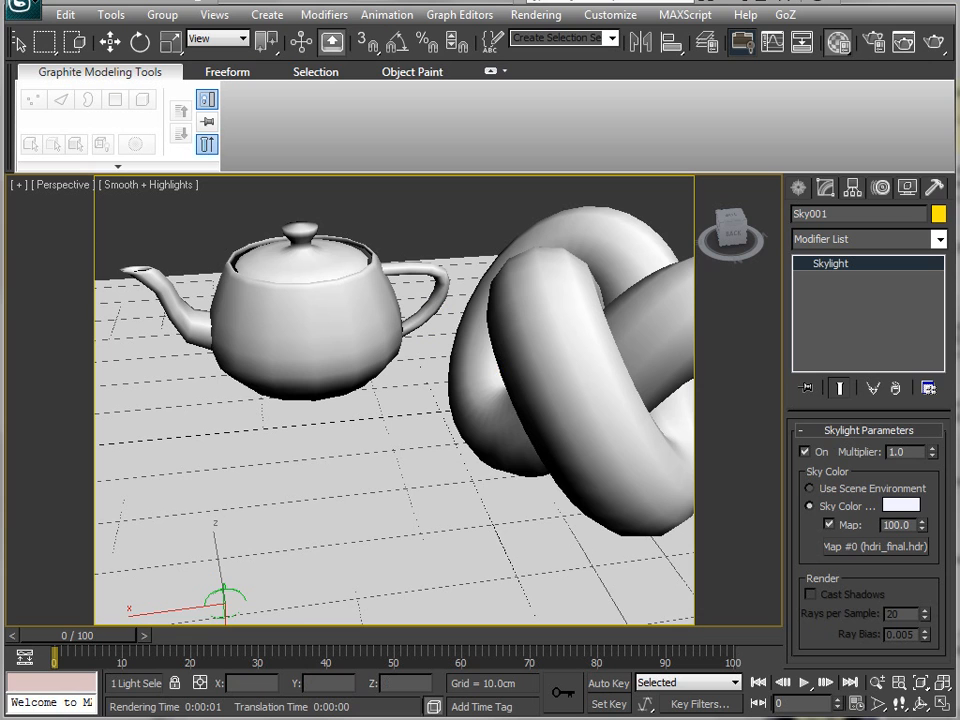
pyautogui.moveTo(262, 444)
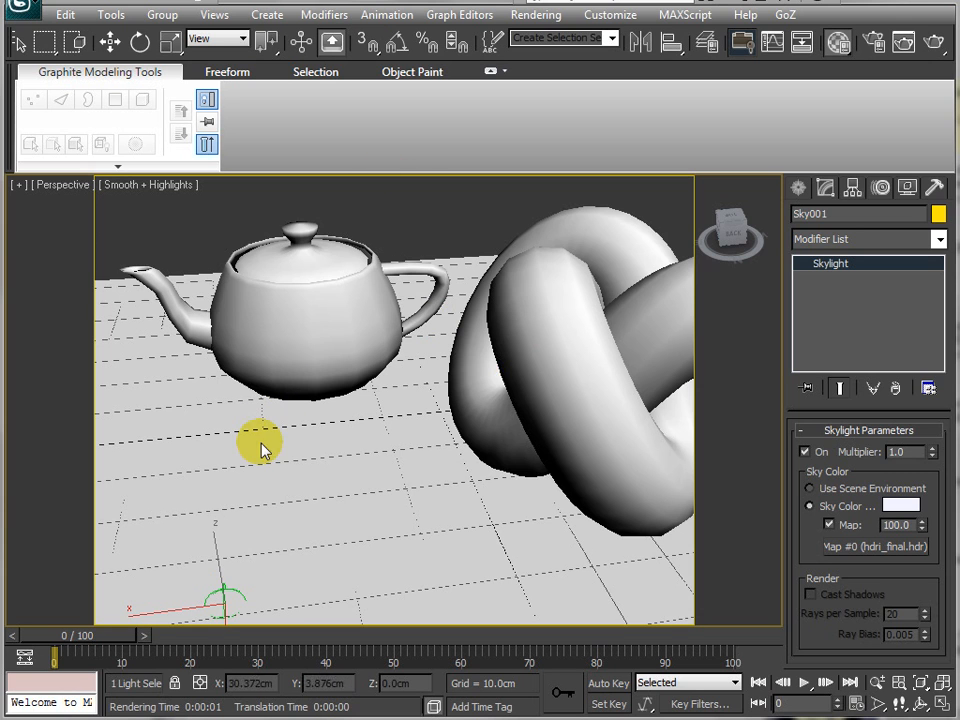
# Step: Inspect the teapot and torus knot parameters while orbiting around the scene
pyautogui.moveTo(260, 450); pyautogui.dragTo(320, 456)
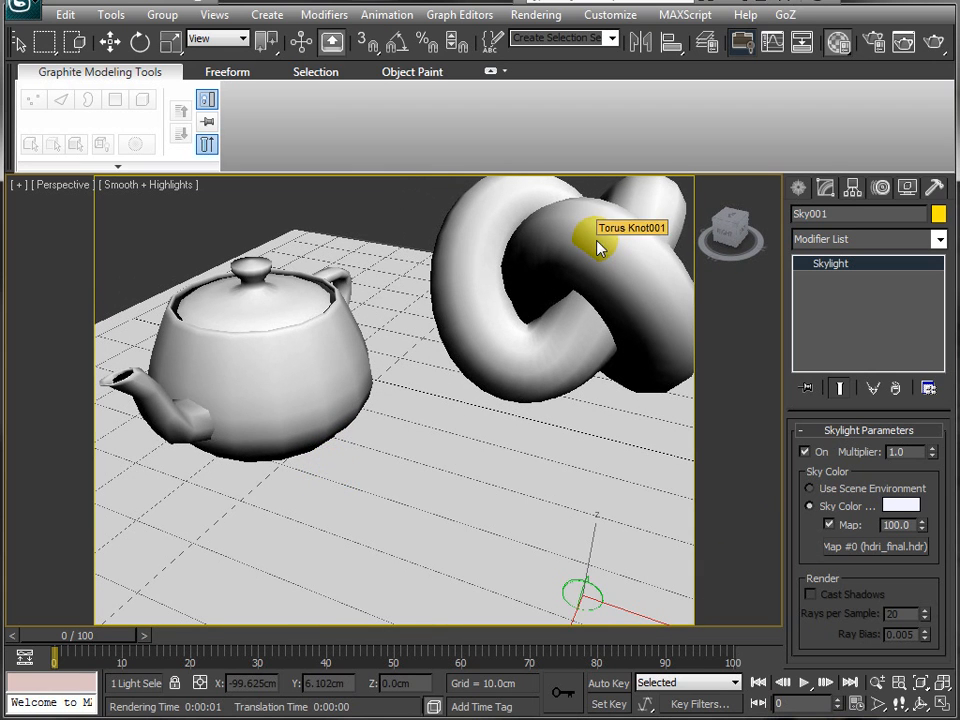
pyautogui.moveTo(378, 412)
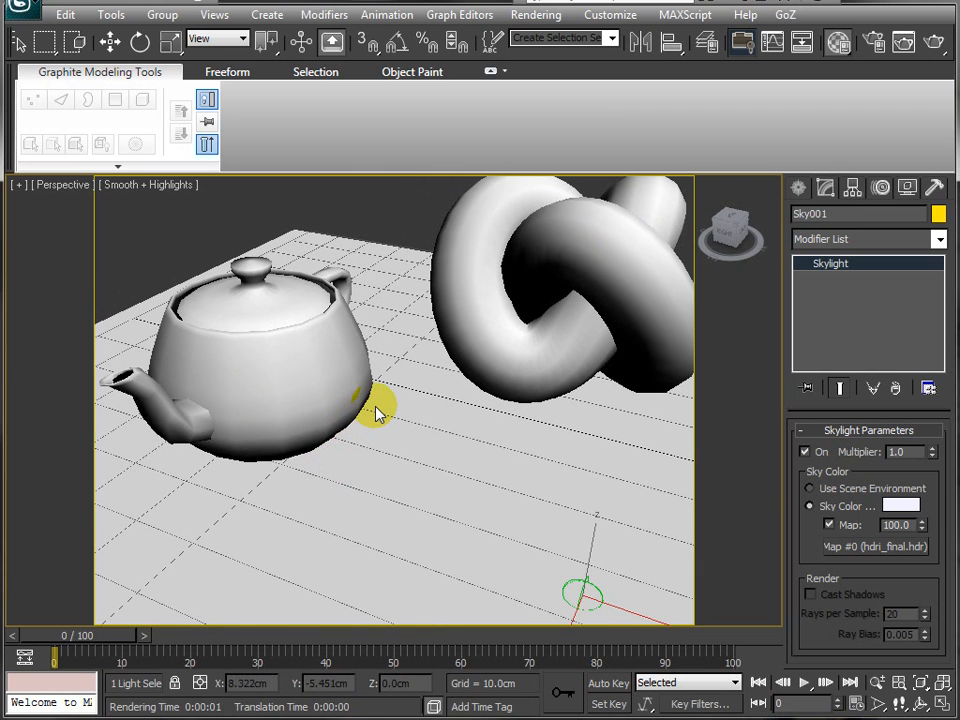
pyautogui.click(280, 330)
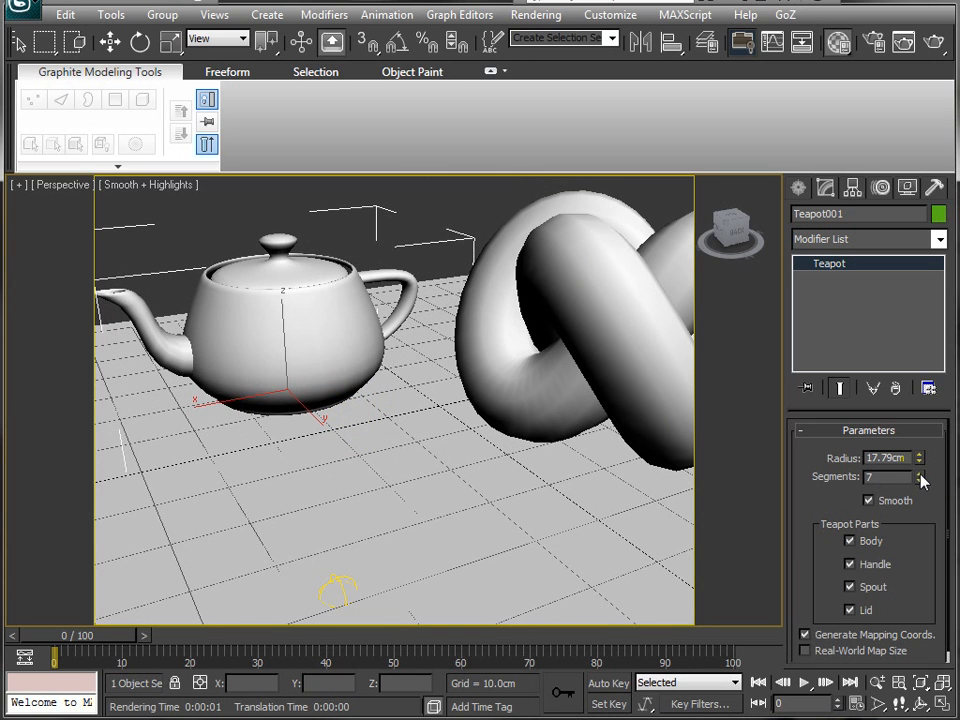
pyautogui.click(570, 330)
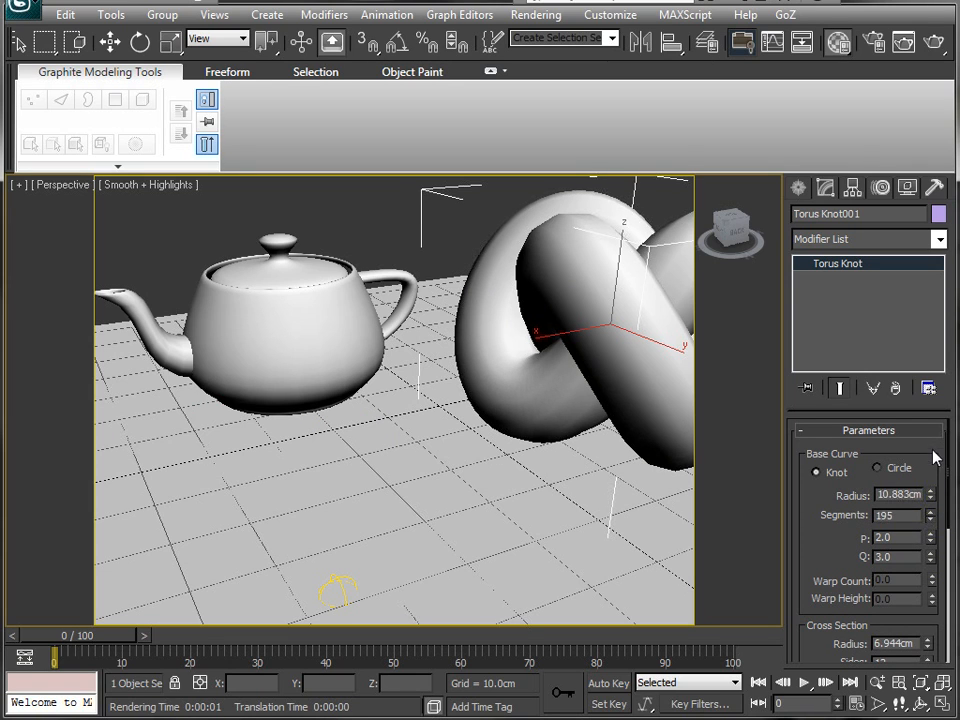
pyautogui.scroll(-3)
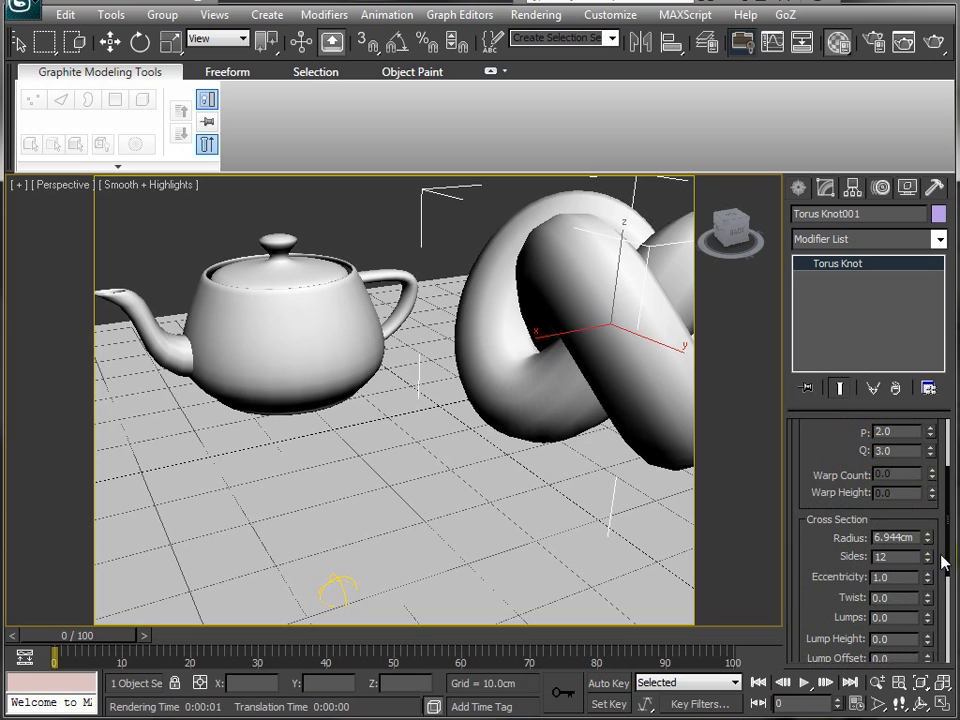
pyautogui.click(928, 552)
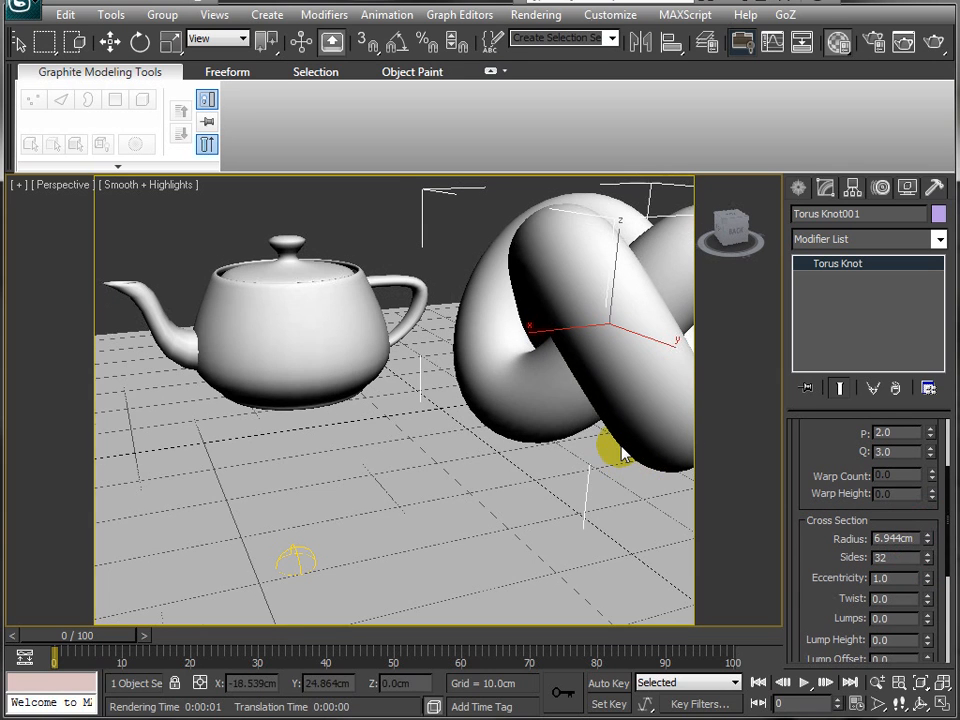
pyautogui.moveTo(620, 456); pyautogui.dragTo(480, 376)
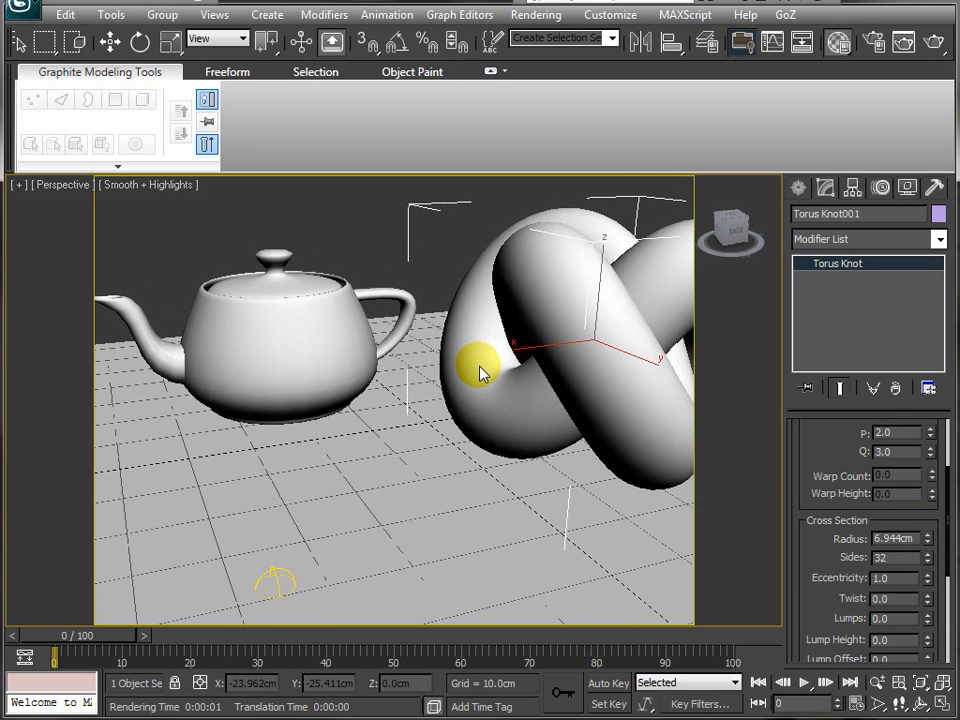
pyautogui.moveTo(480, 370); pyautogui.dragTo(500, 344)
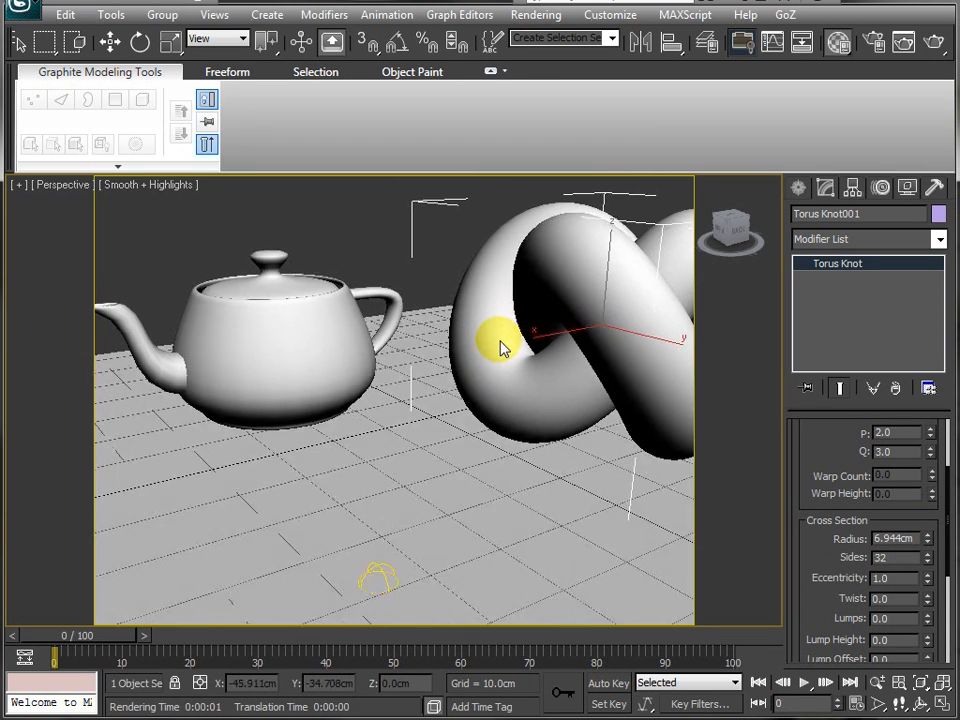
pyautogui.moveTo(504, 348); pyautogui.dragTo(410, 524)
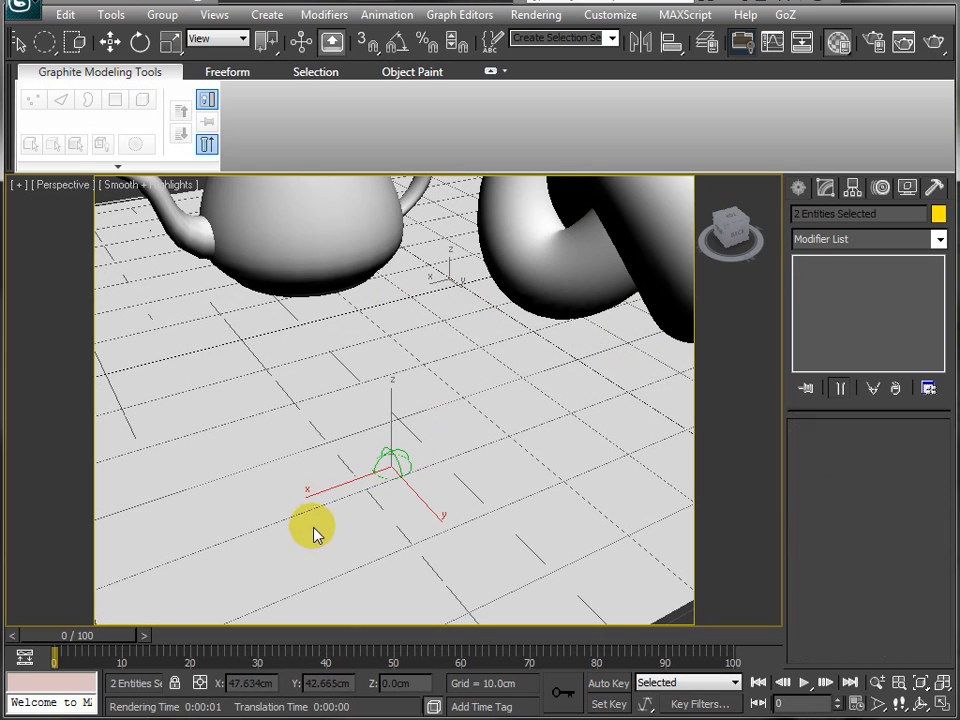
pyautogui.moveTo(256, 456)
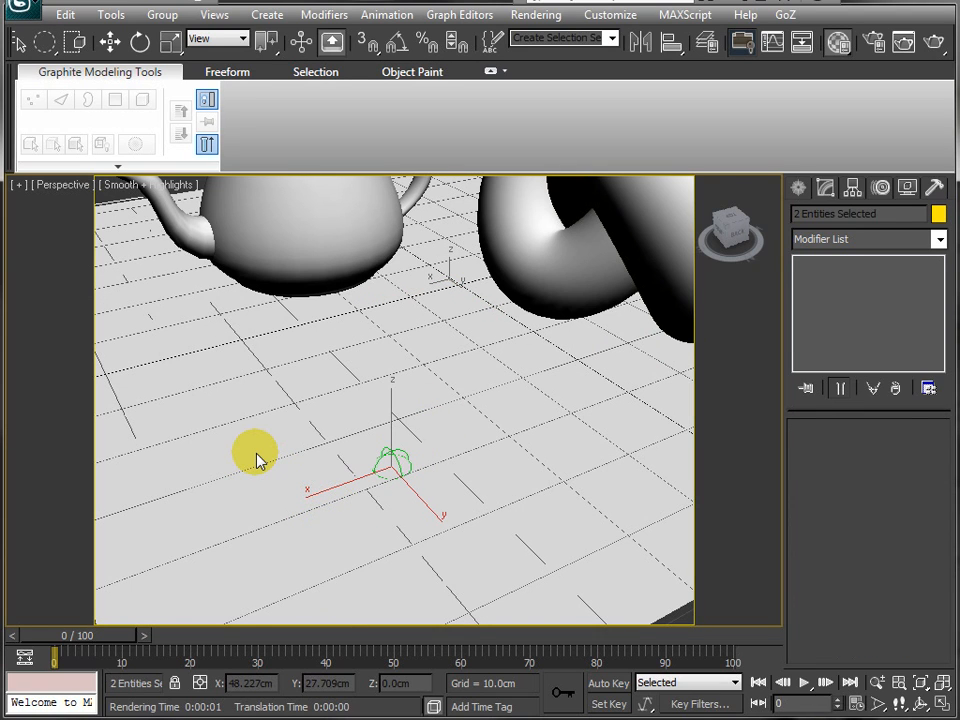
# Step: Clear the HDRI map from the Sky001 skylight's Sky Color slot
pyautogui.rightClick(888, 546)
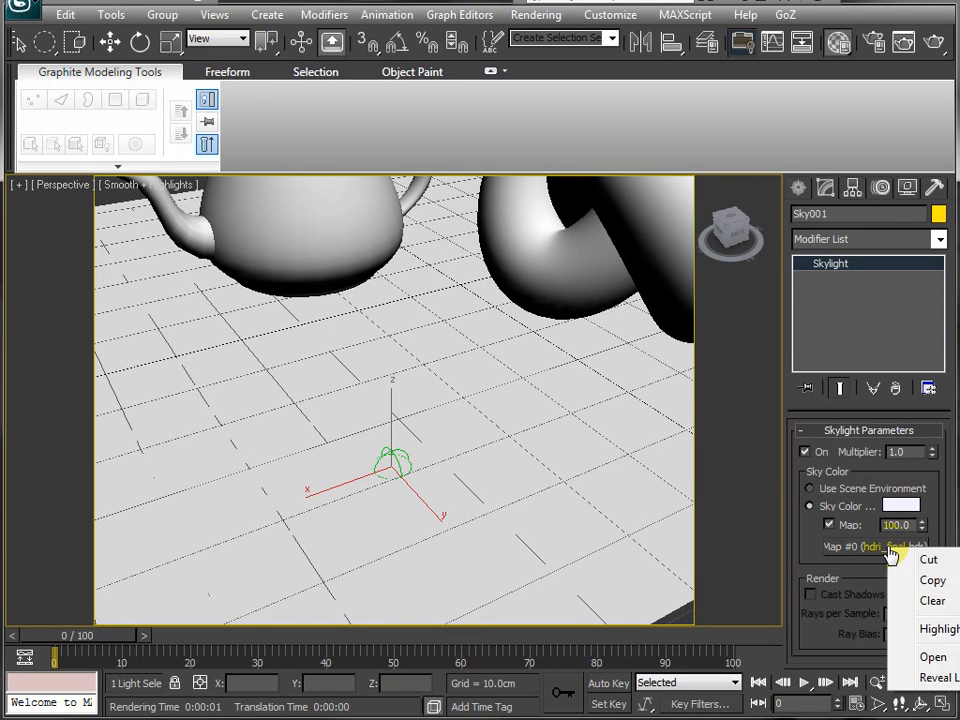
pyautogui.click(932, 600)
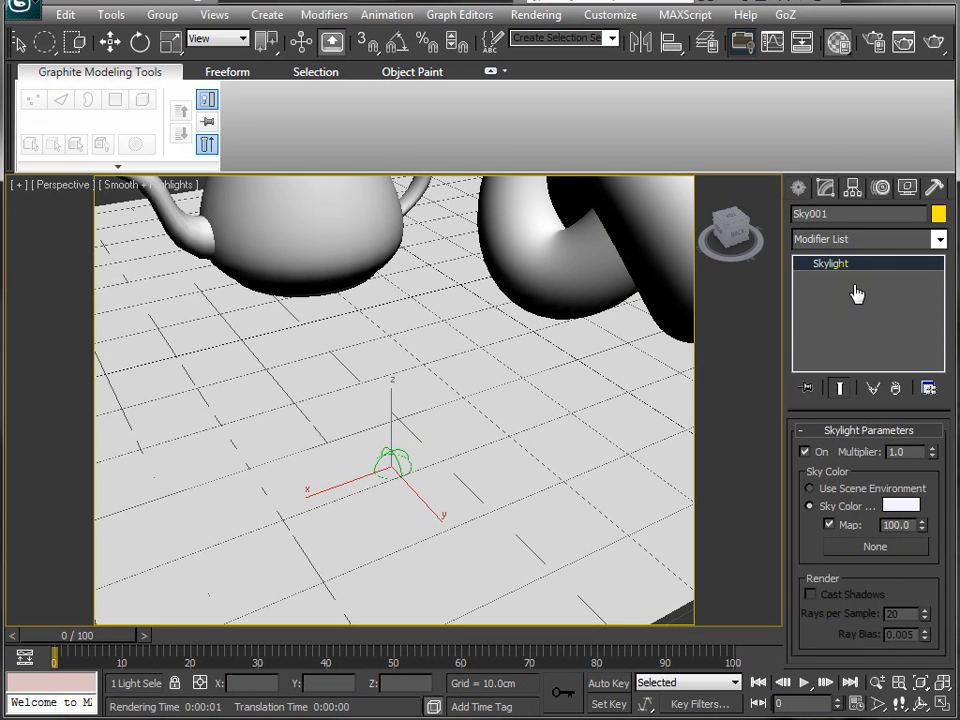
pyautogui.moveTo(812, 192)
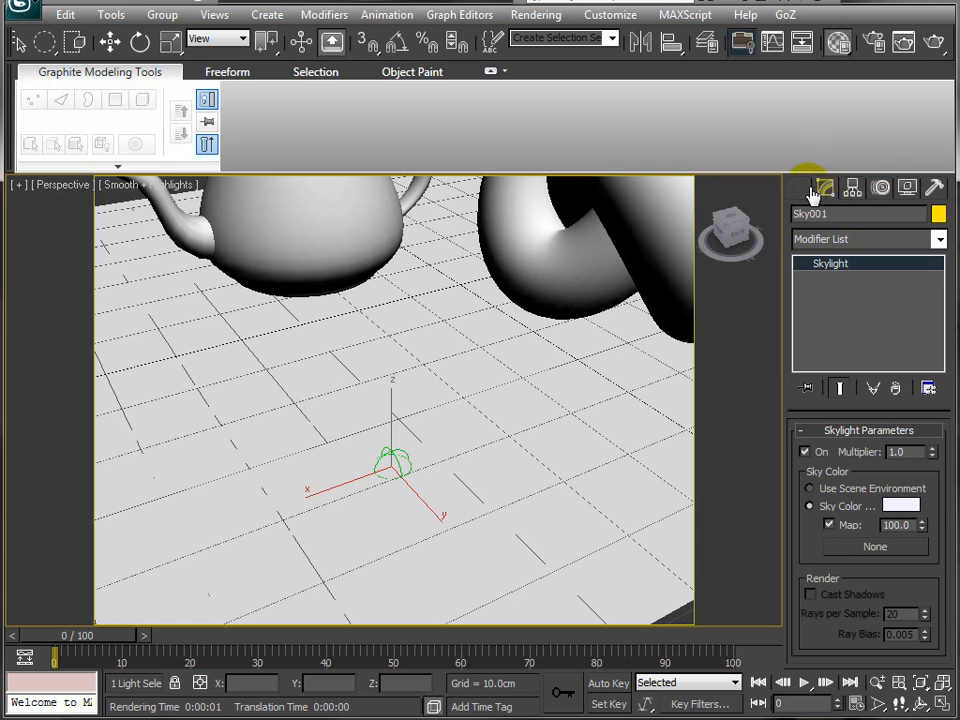
pyautogui.click(824, 188)
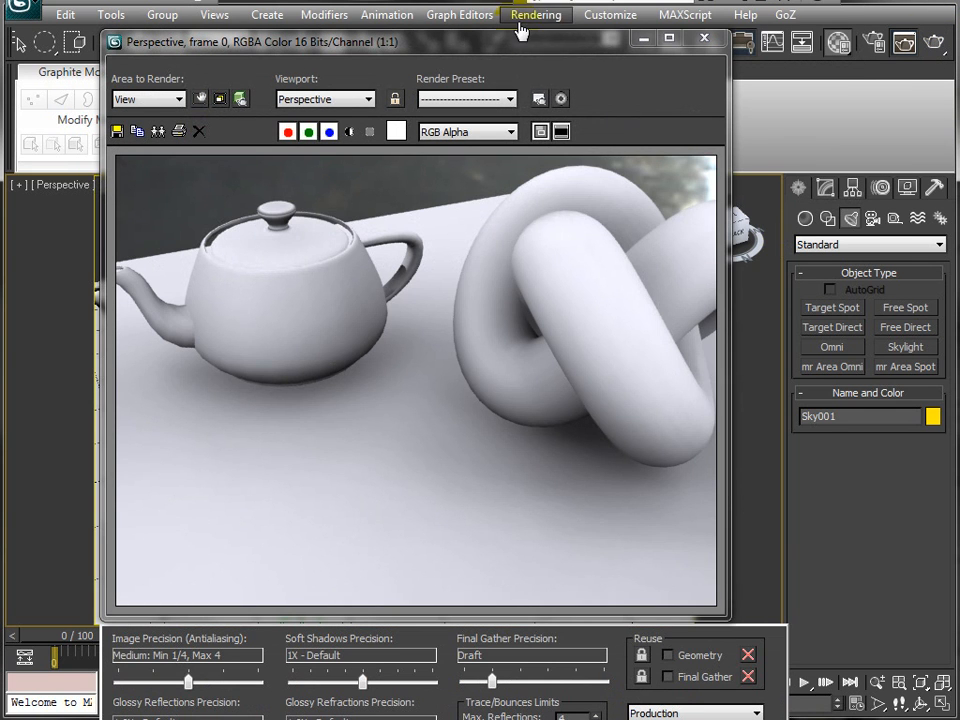
# Step: Check the Environment settings show no background map, then dismiss the earlier render
pyautogui.click(704, 40)
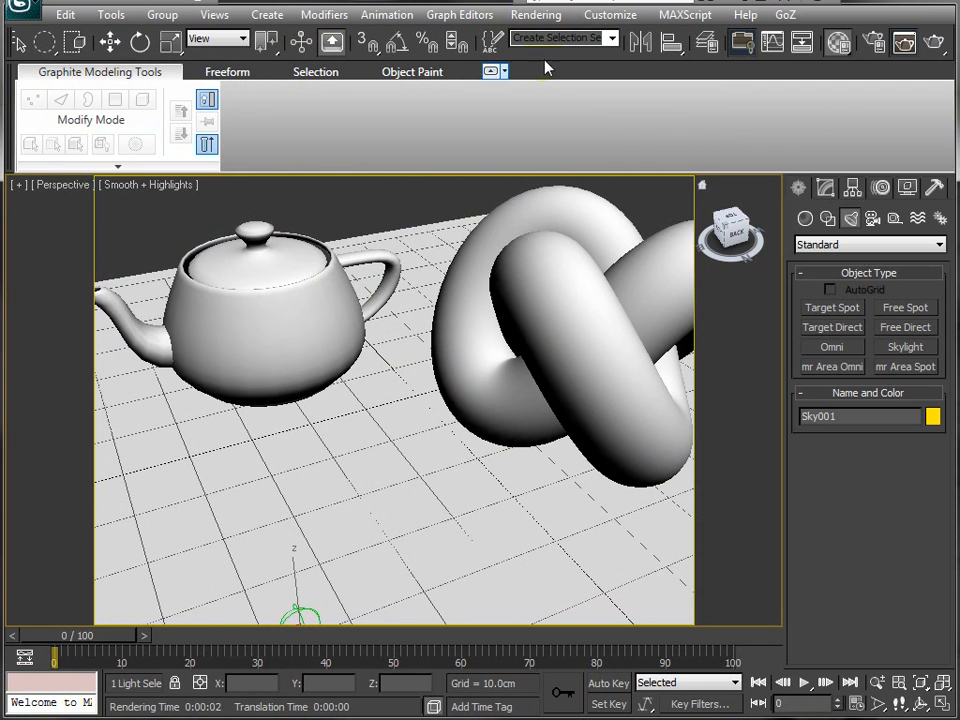
pyautogui.click(536, 14)
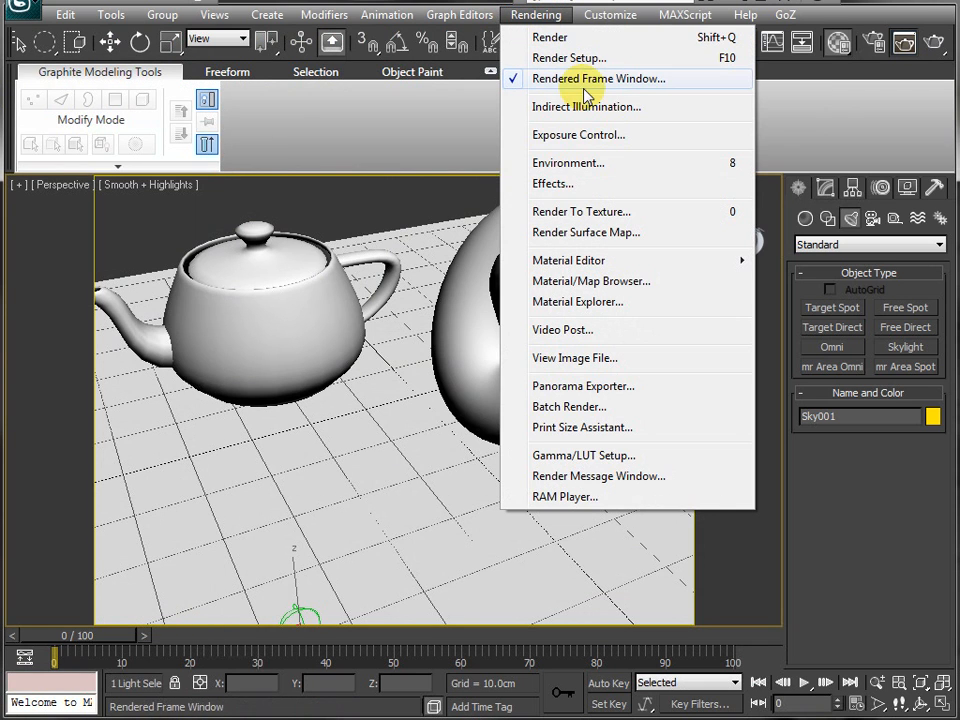
pyautogui.click(568, 162)
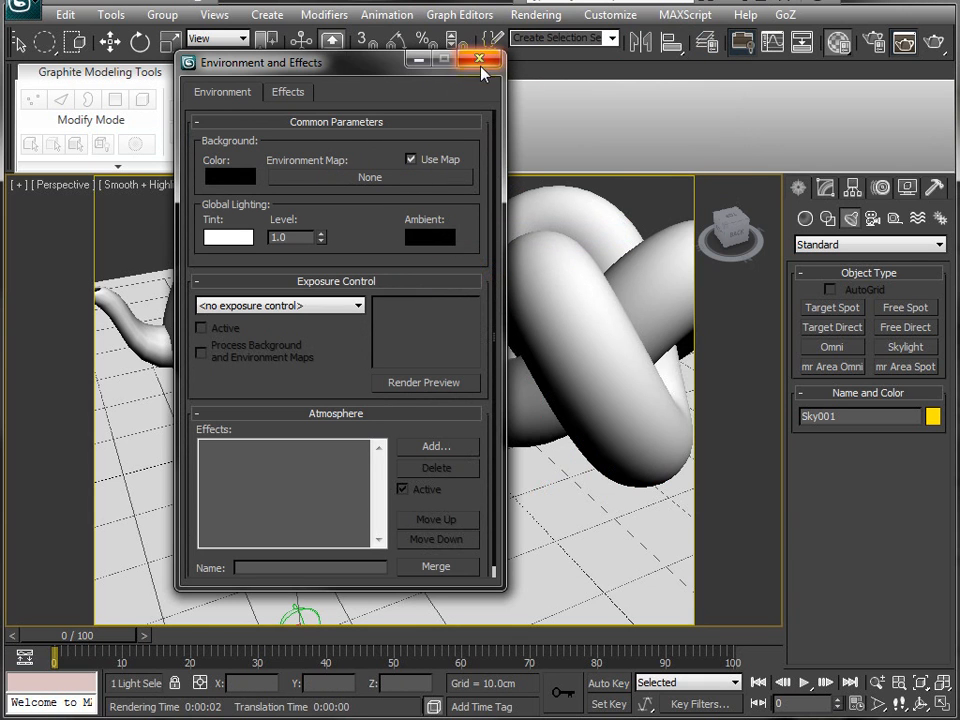
pyautogui.click(480, 60)
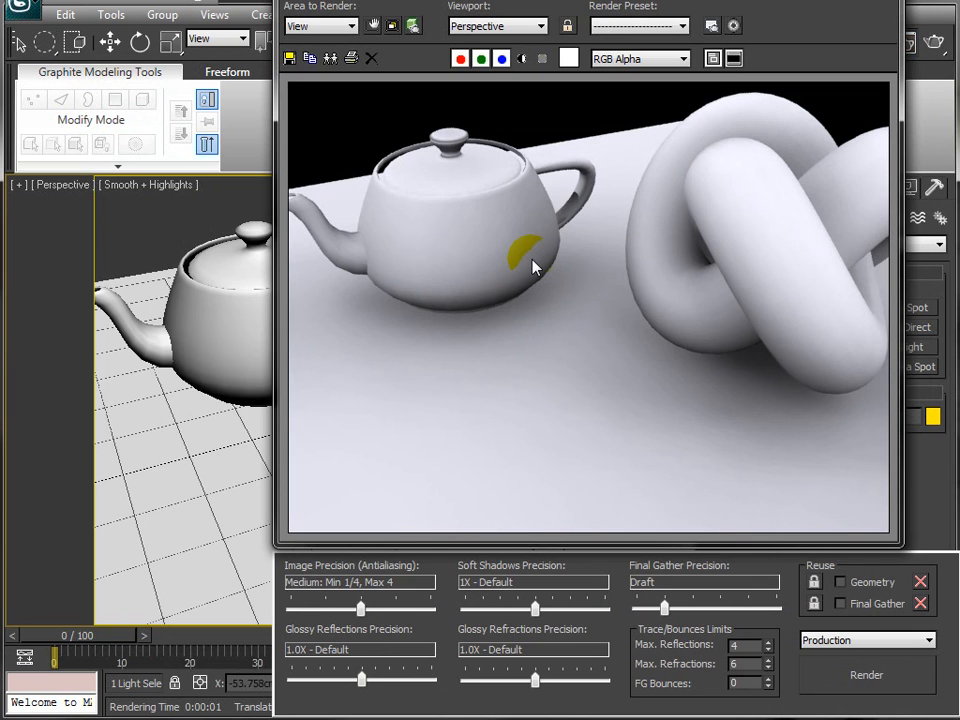
pyautogui.moveTo(658, 264)
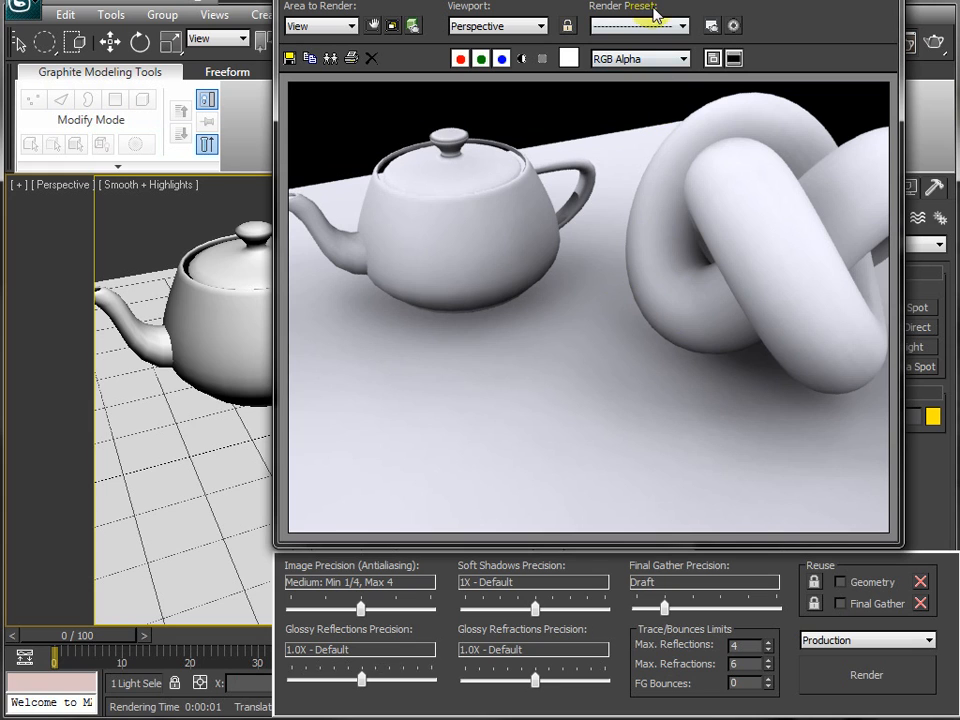
pyautogui.click(372, 56)
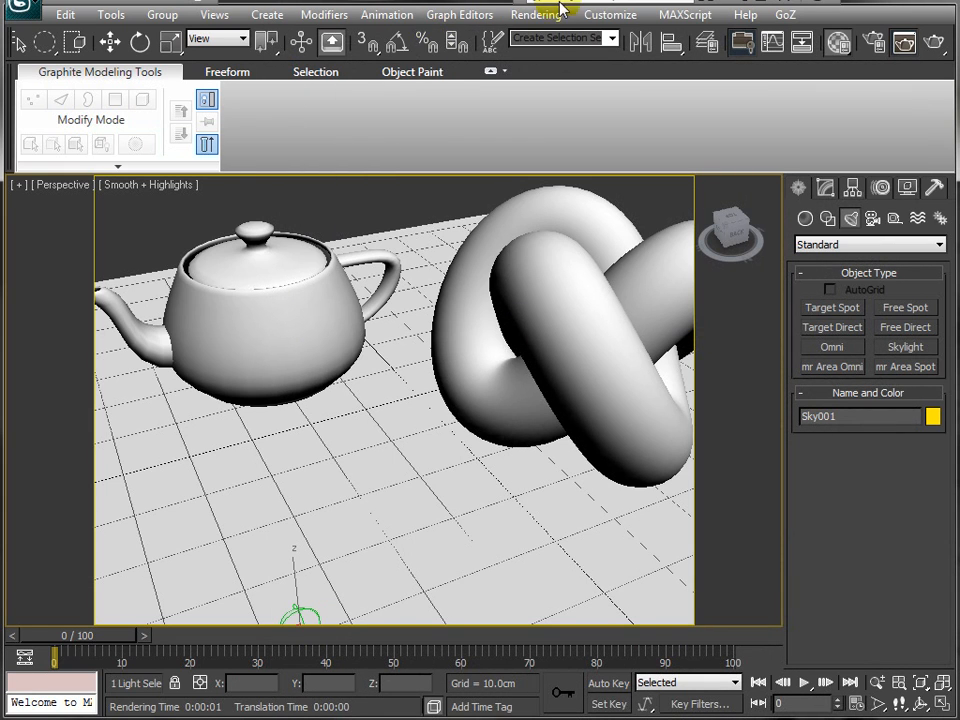
# Step: Choose hdri_final.hdr as the Environment background map
pyautogui.click(536, 14)
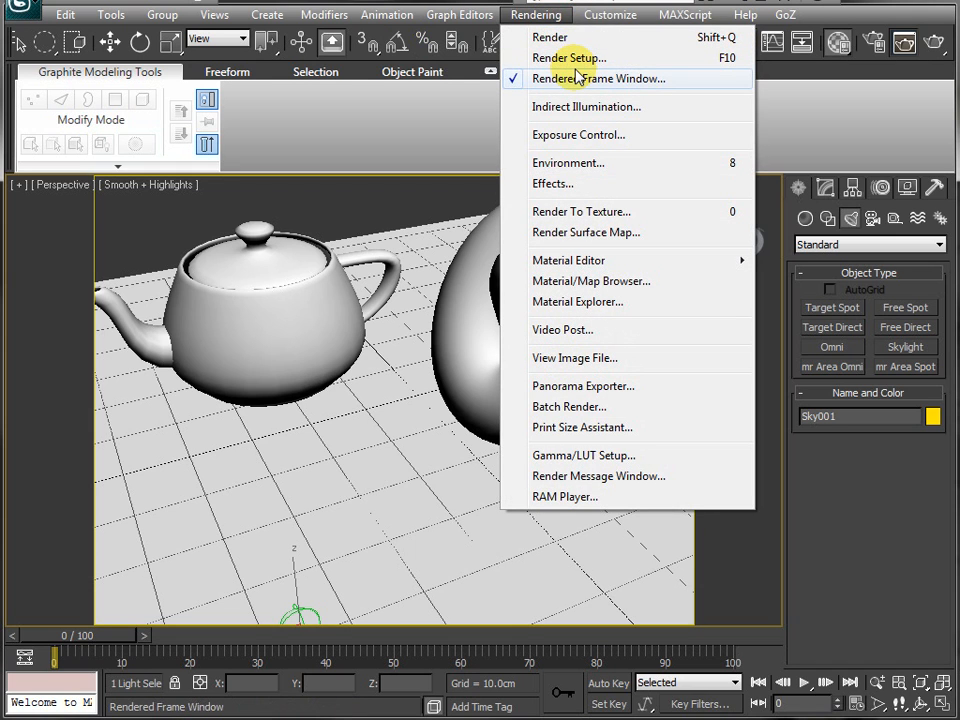
pyautogui.click(568, 162)
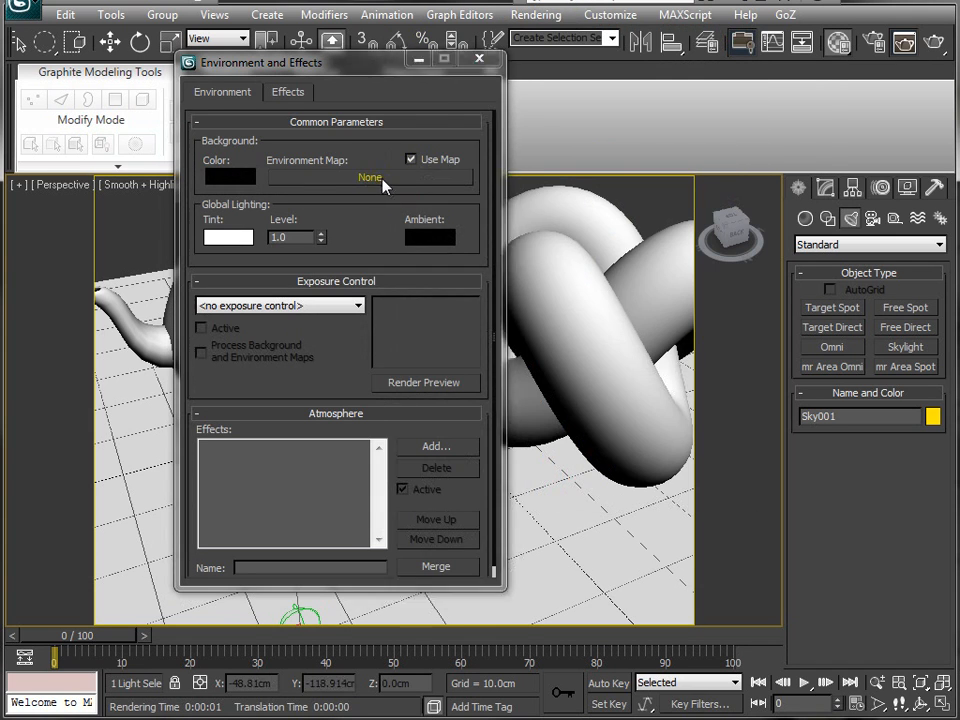
pyautogui.click(370, 176)
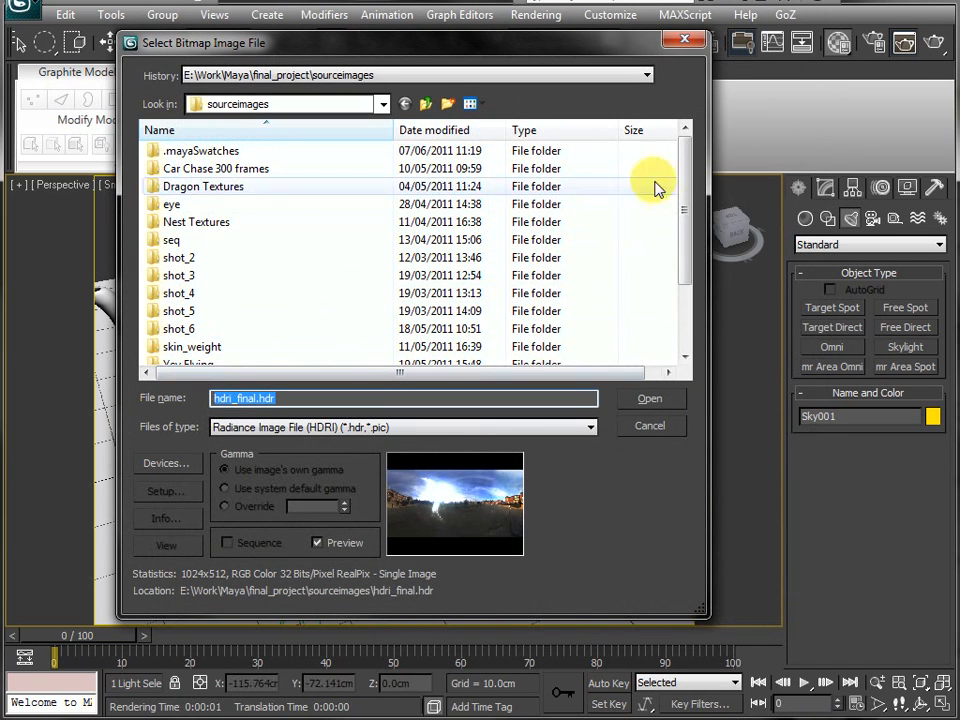
pyautogui.scroll(-3)
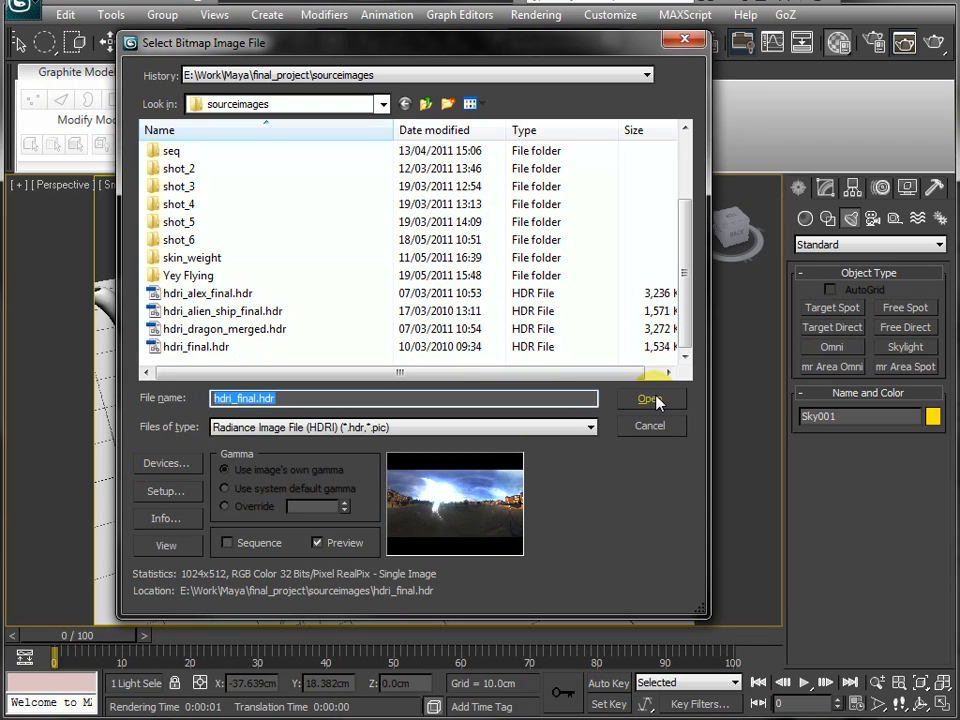
pyautogui.click(648, 398)
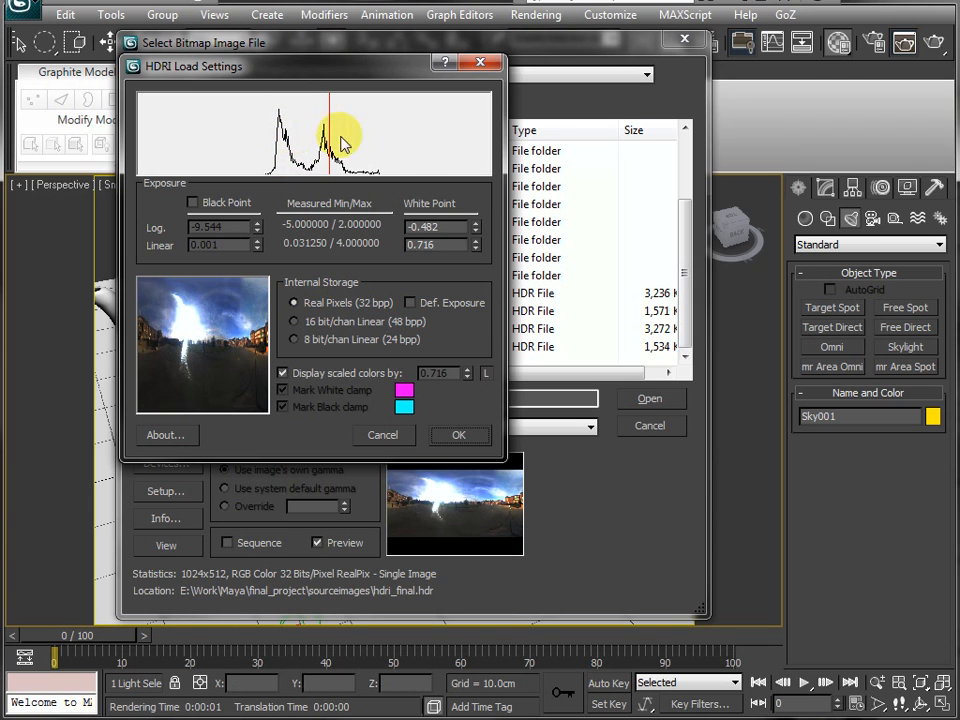
pyautogui.moveTo(452, 218)
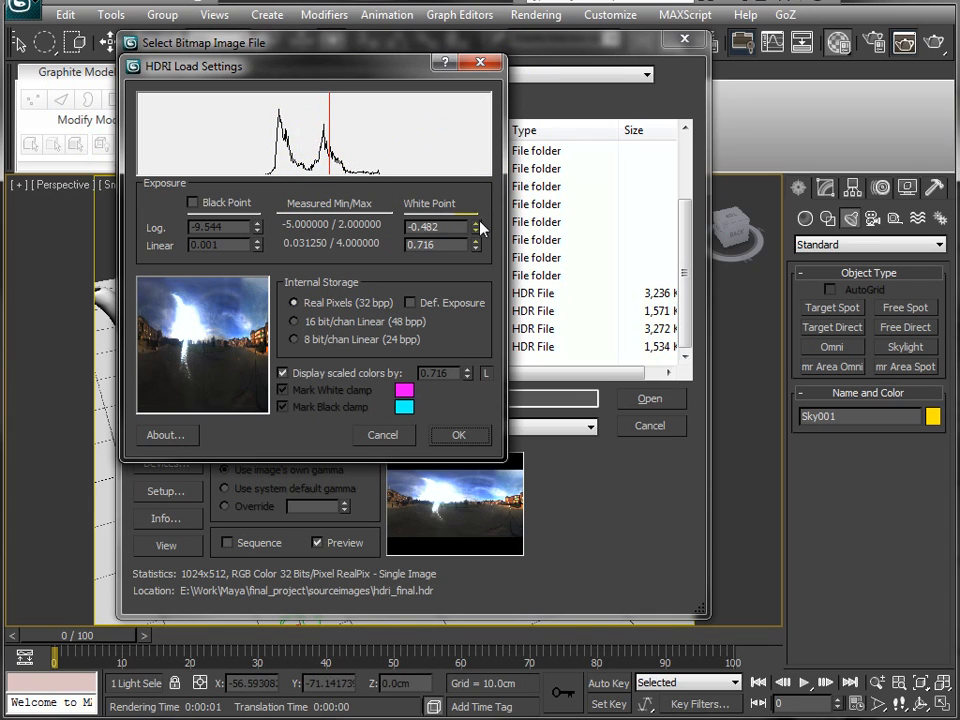
# Step: Raise the White Point in HDRI Load Settings and accept the load
pyautogui.click(476, 222)
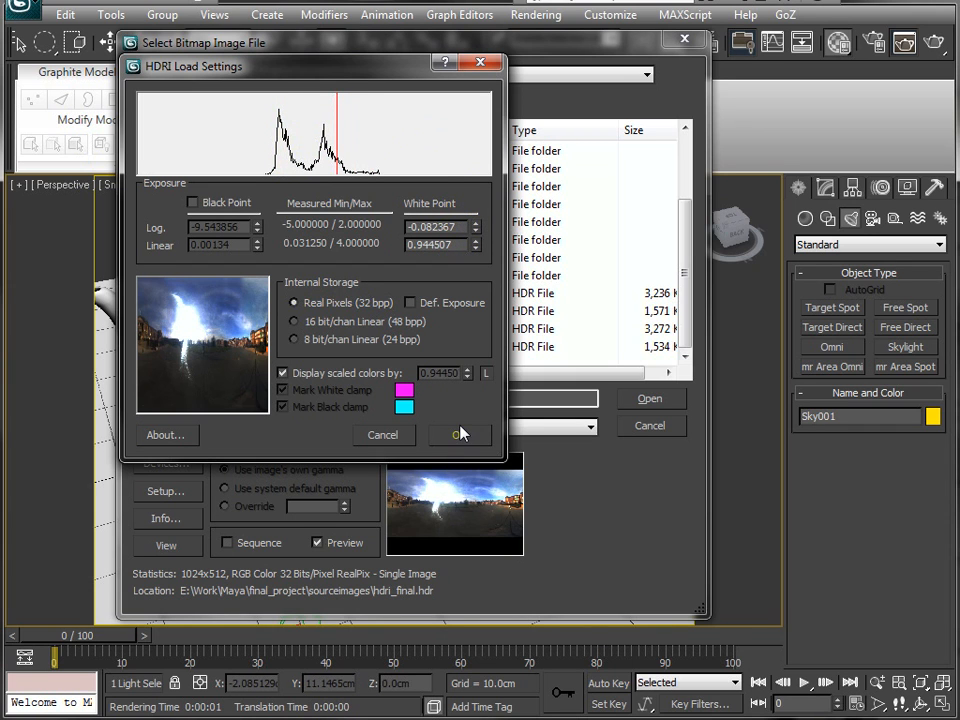
pyautogui.click(460, 436)
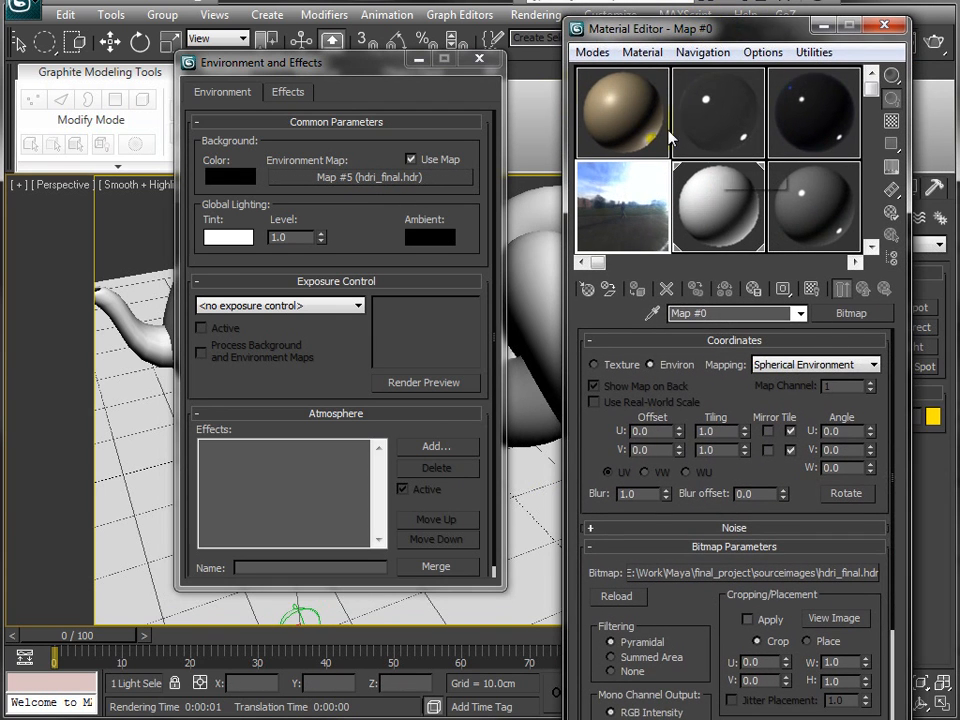
# Step: Instance the environment map into a Material Editor slot and reload hdri_final.hdr through its bitmap path
pyautogui.click(624, 206)
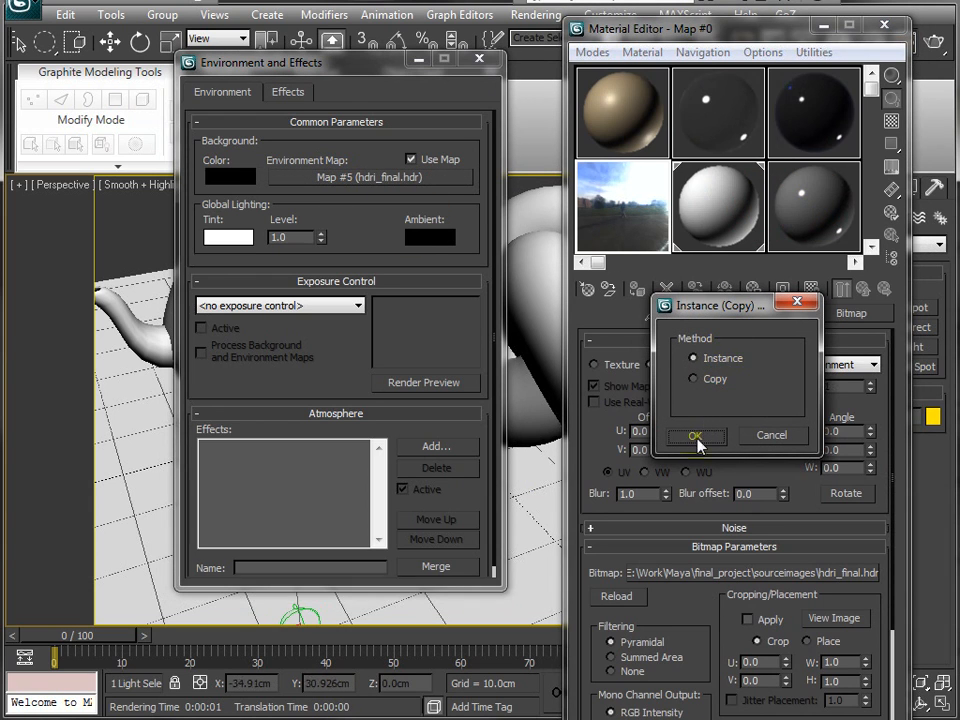
pyautogui.click(698, 436)
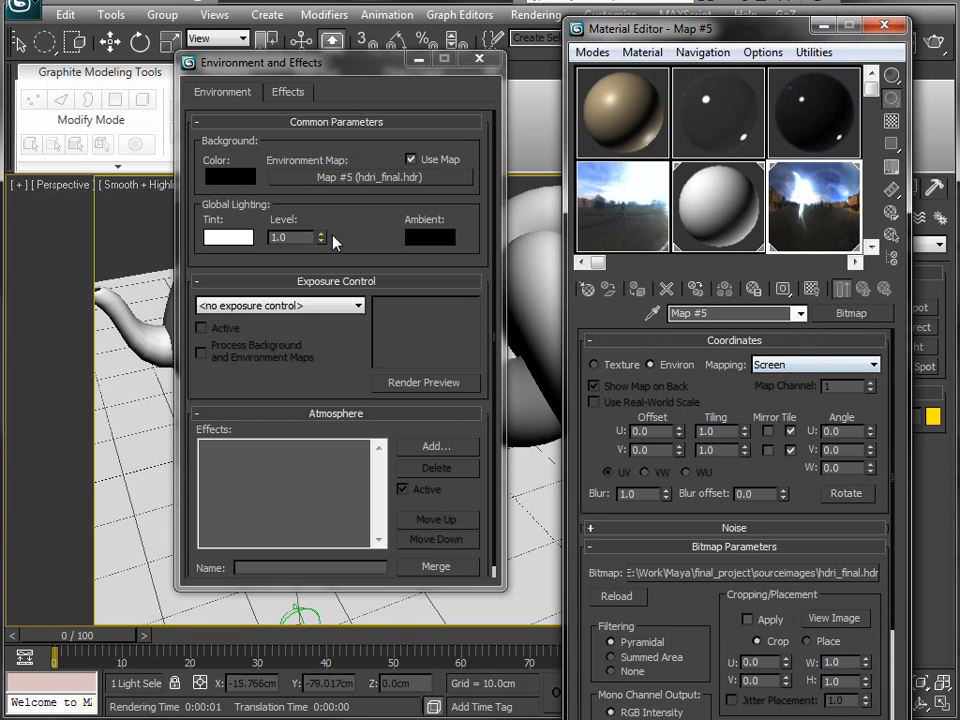
pyautogui.click(852, 312)
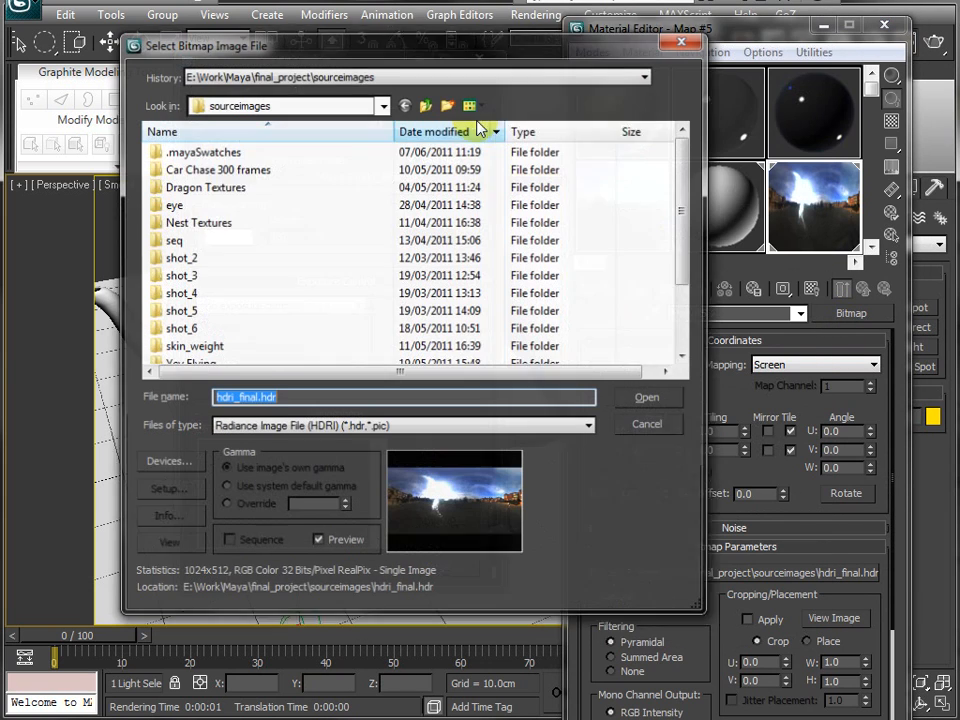
pyautogui.click(646, 396)
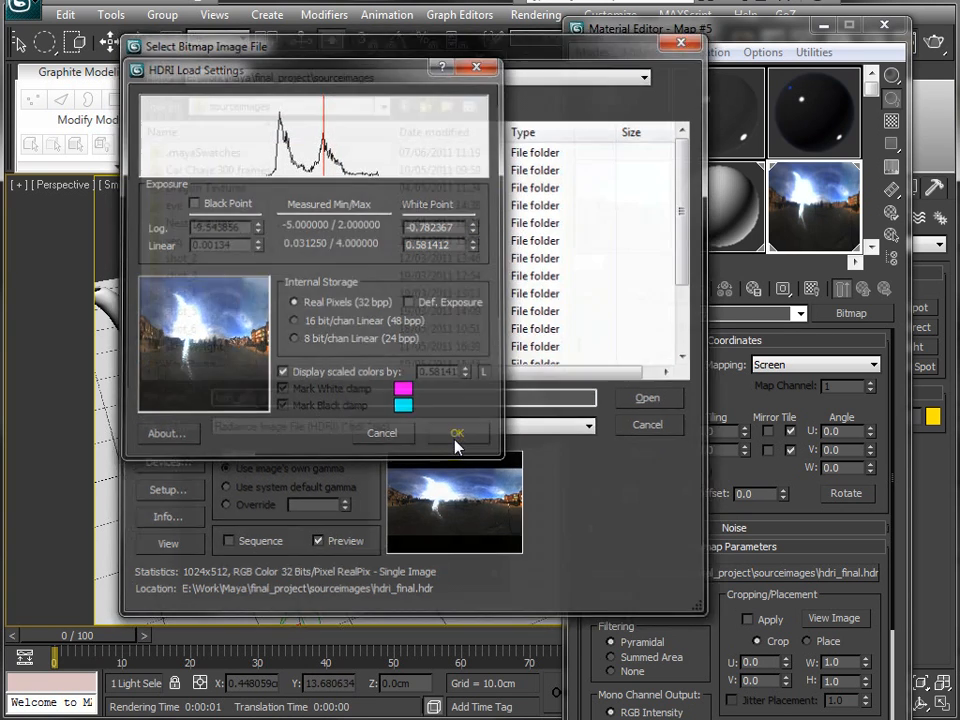
pyautogui.click(456, 432)
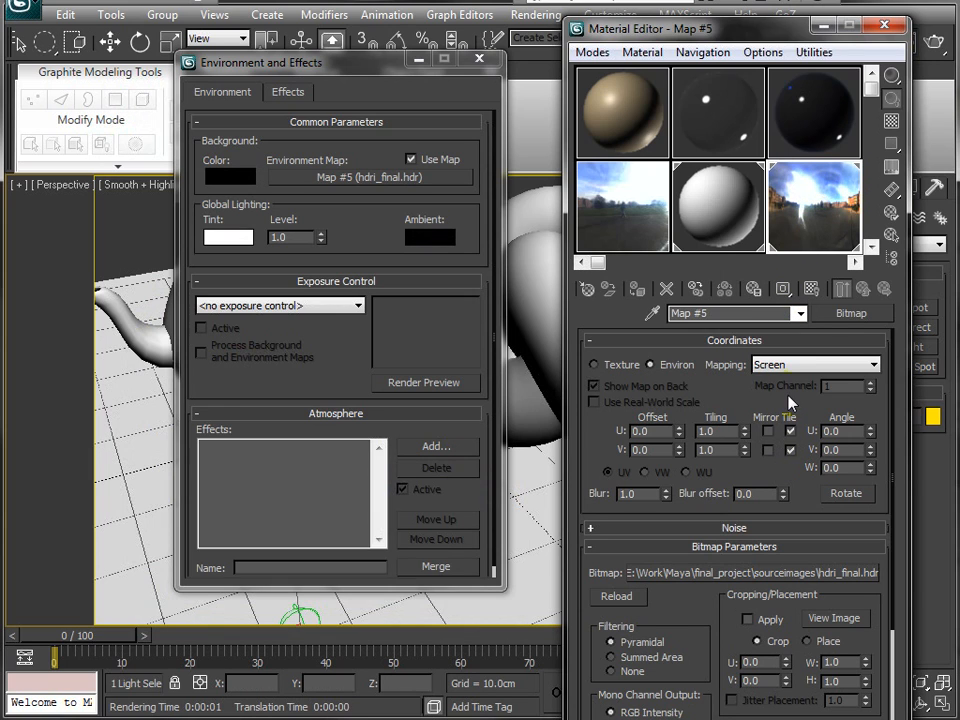
pyautogui.moveTo(708, 392)
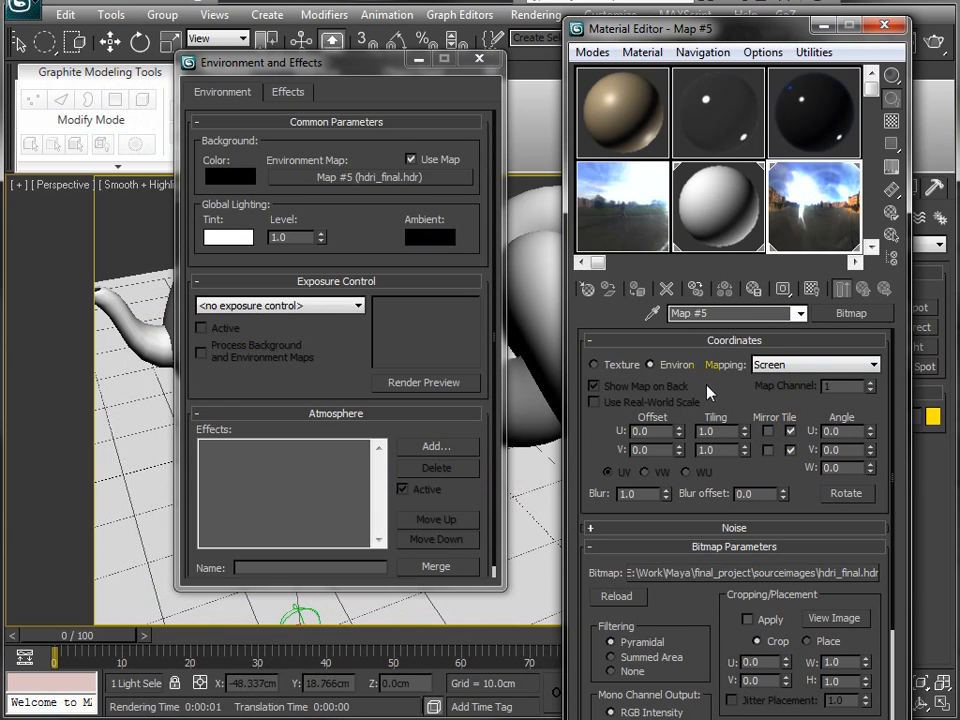
# Step: Set the map's Coordinates mapping to Spherical Environment instead of Screen
pyautogui.click(816, 364)
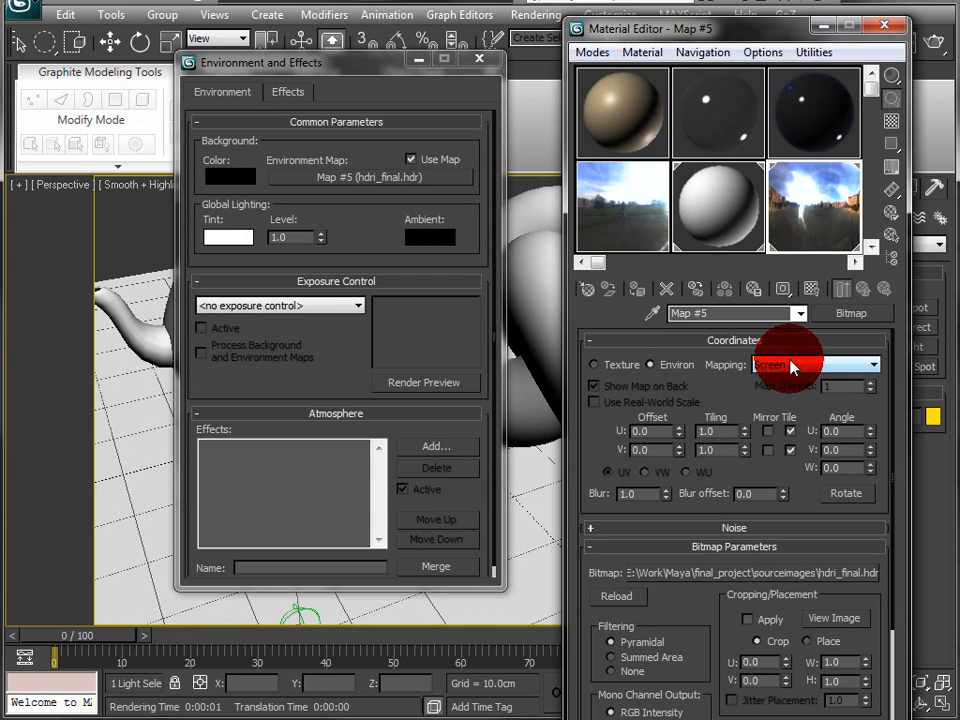
pyautogui.click(816, 364)
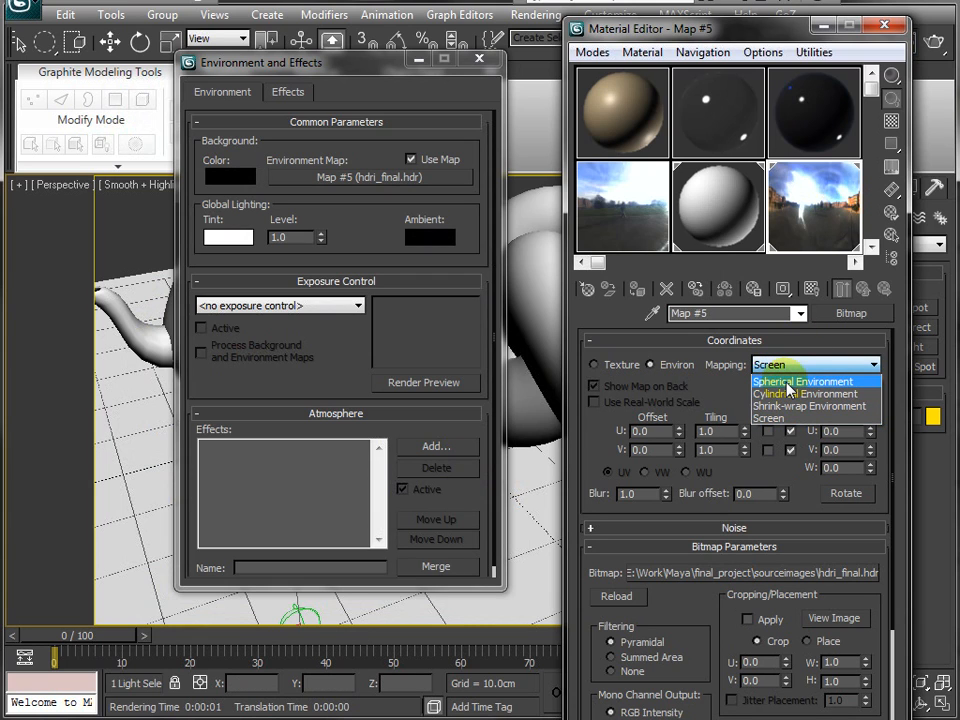
pyautogui.click(800, 380)
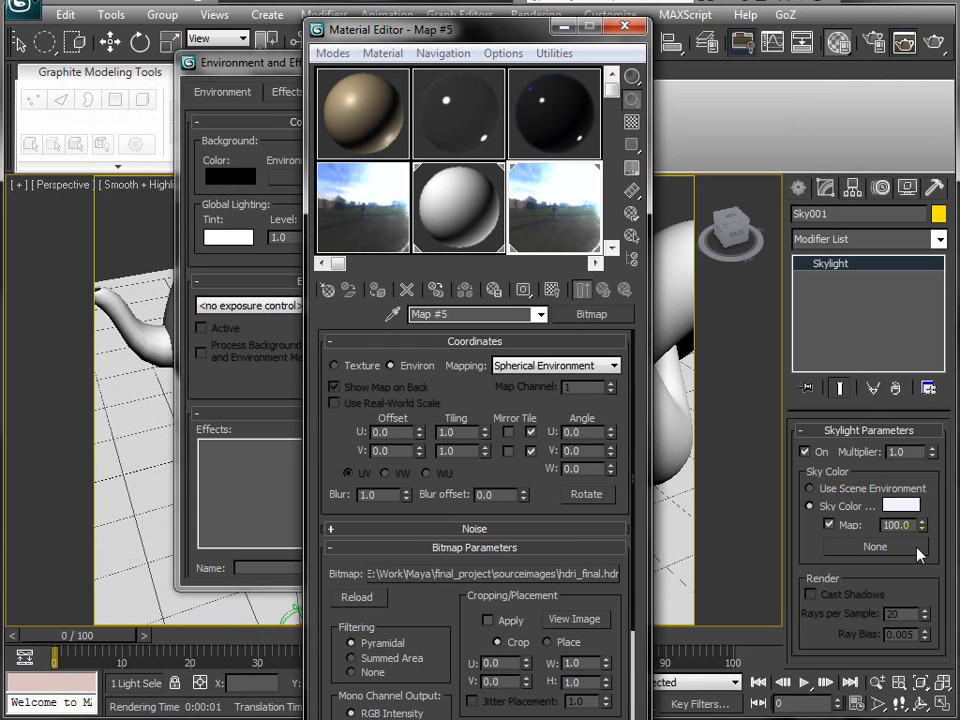
# Step: Assign the hdri_final.hdr map to the skylight's Sky Color as an instance
pyautogui.click(874, 546)
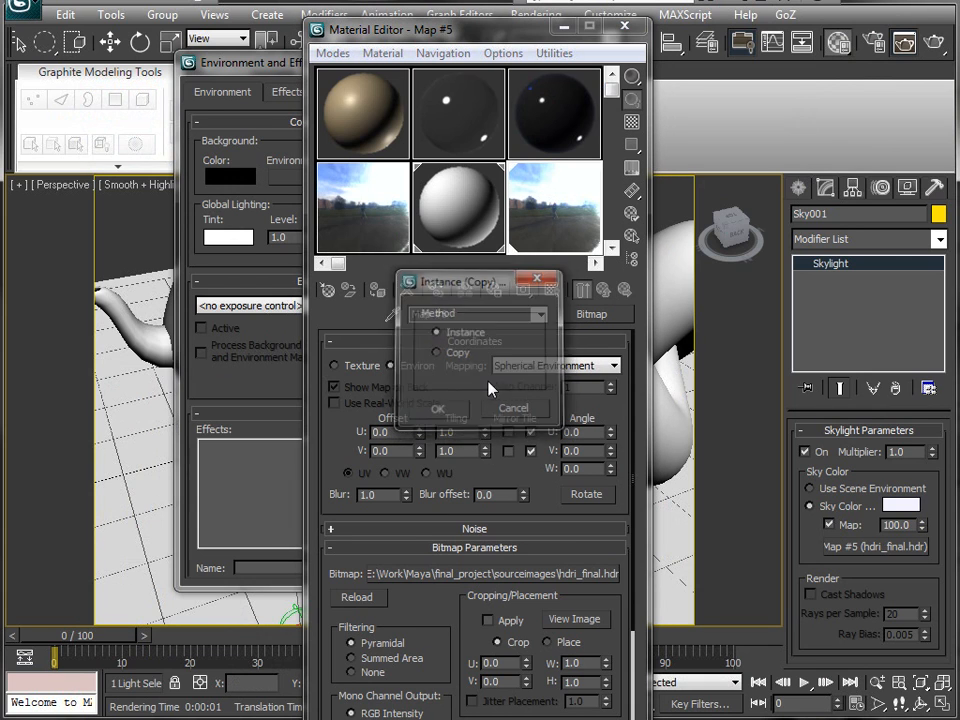
pyautogui.click(436, 410)
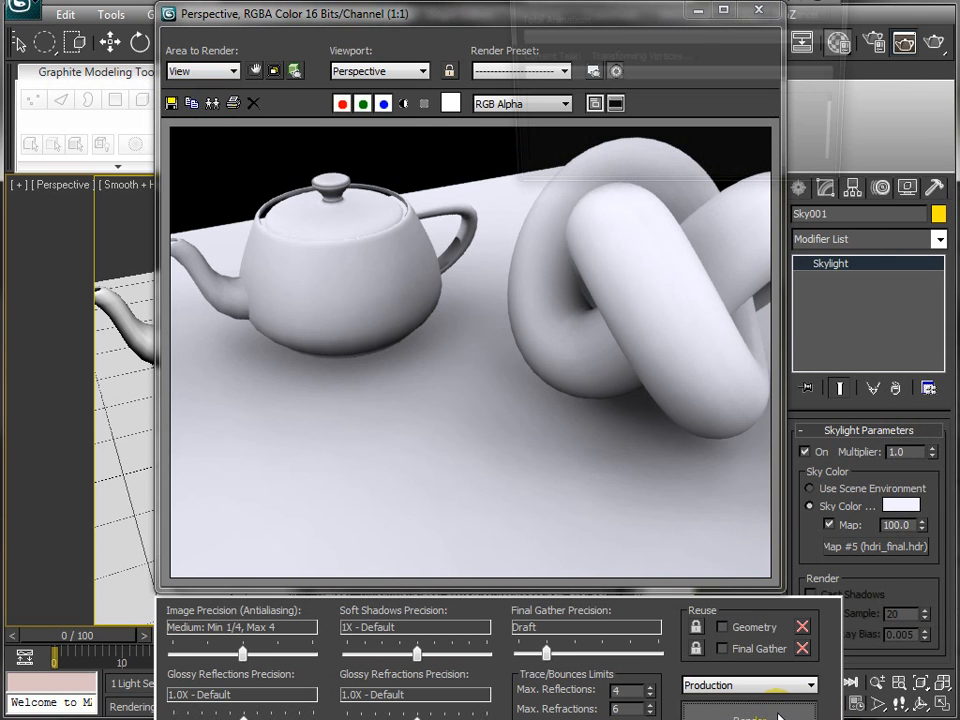
# Step: Clone the previous render and render the scene lit by the HDRI skylight
pyautogui.click(748, 716)
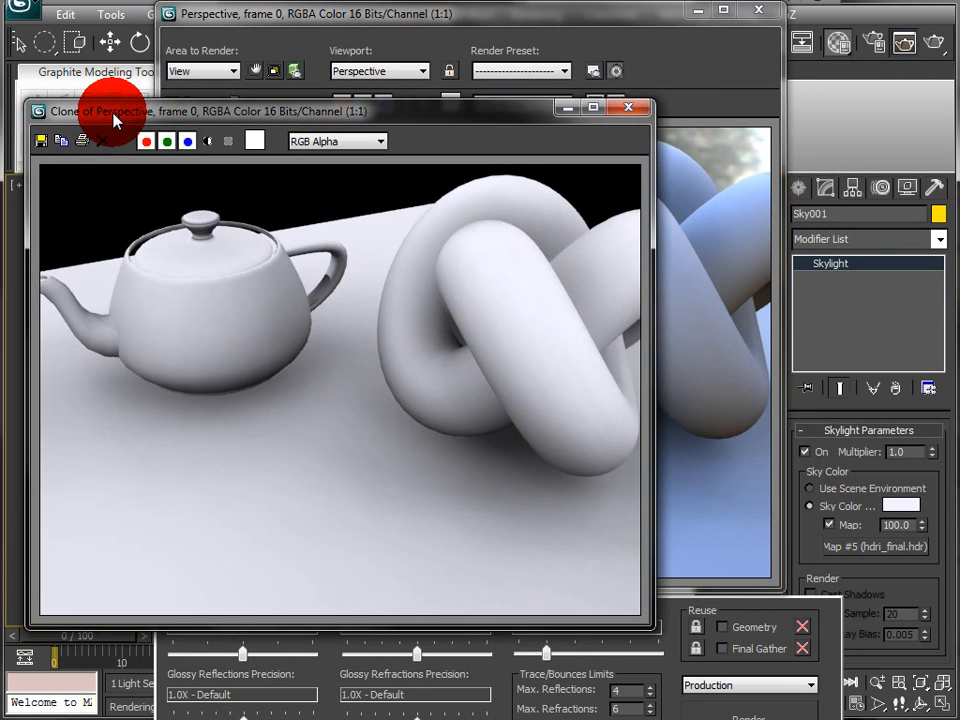
pyautogui.click(628, 108)
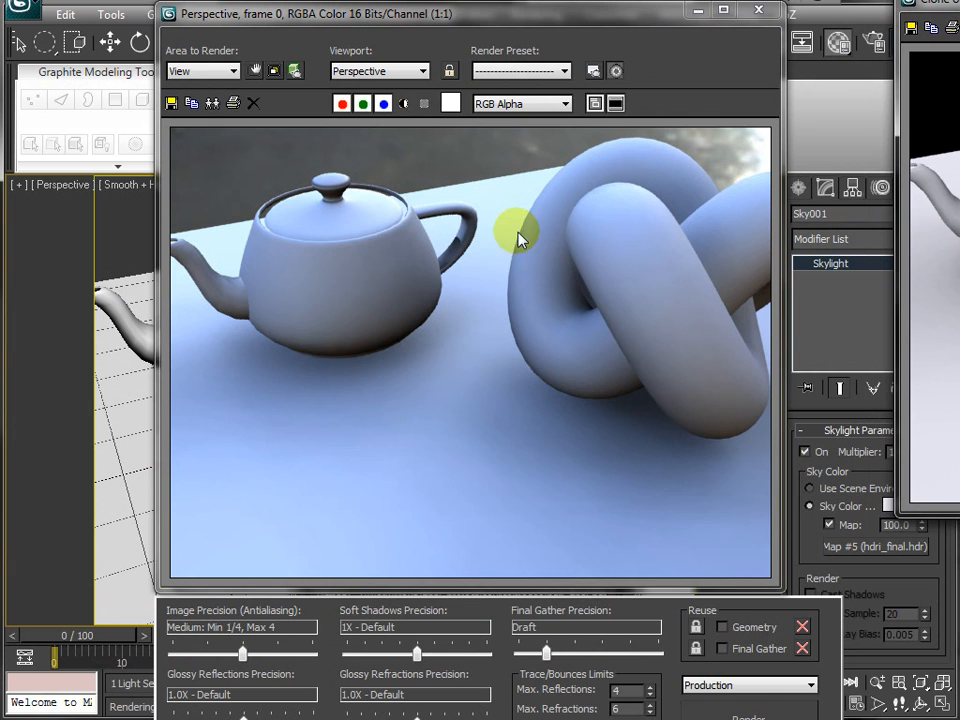
pyautogui.moveTo(388, 184)
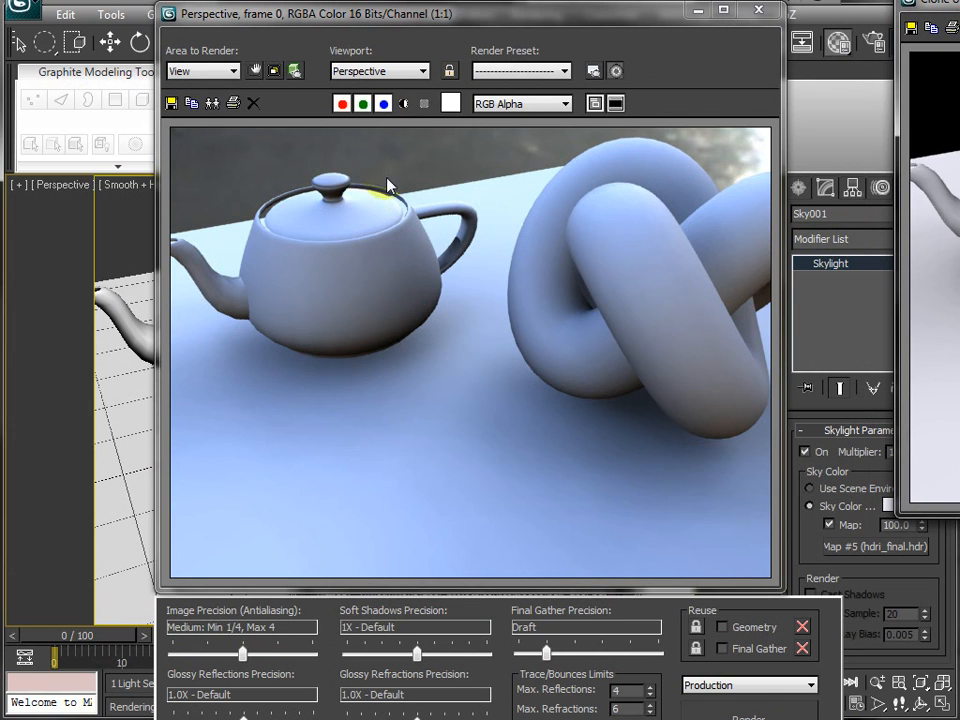
pyautogui.moveTo(392, 192)
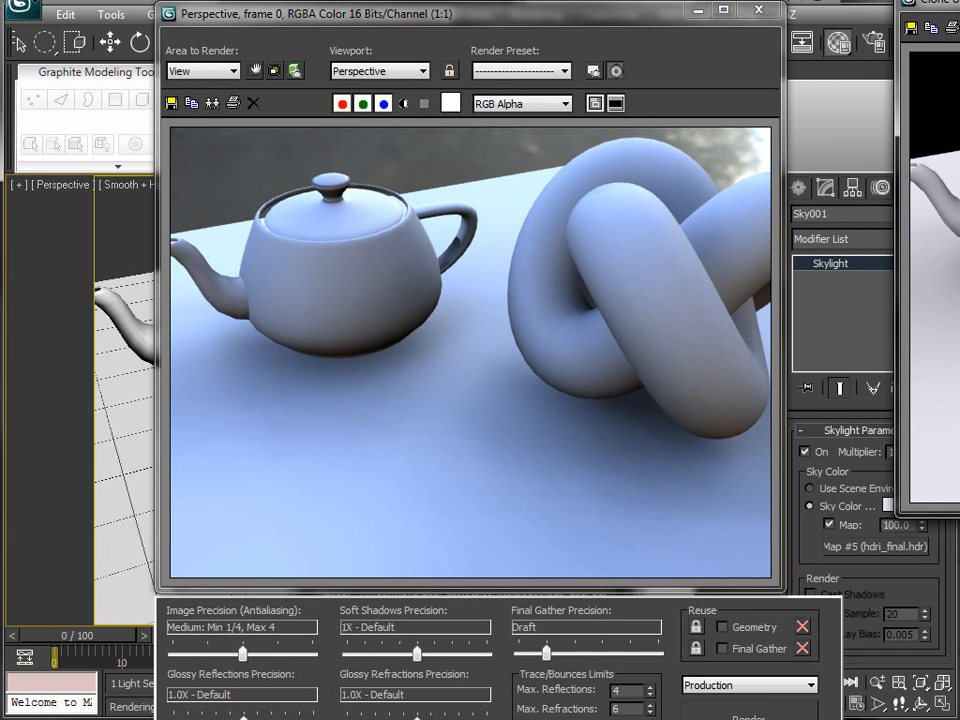
pyautogui.click(212, 104)
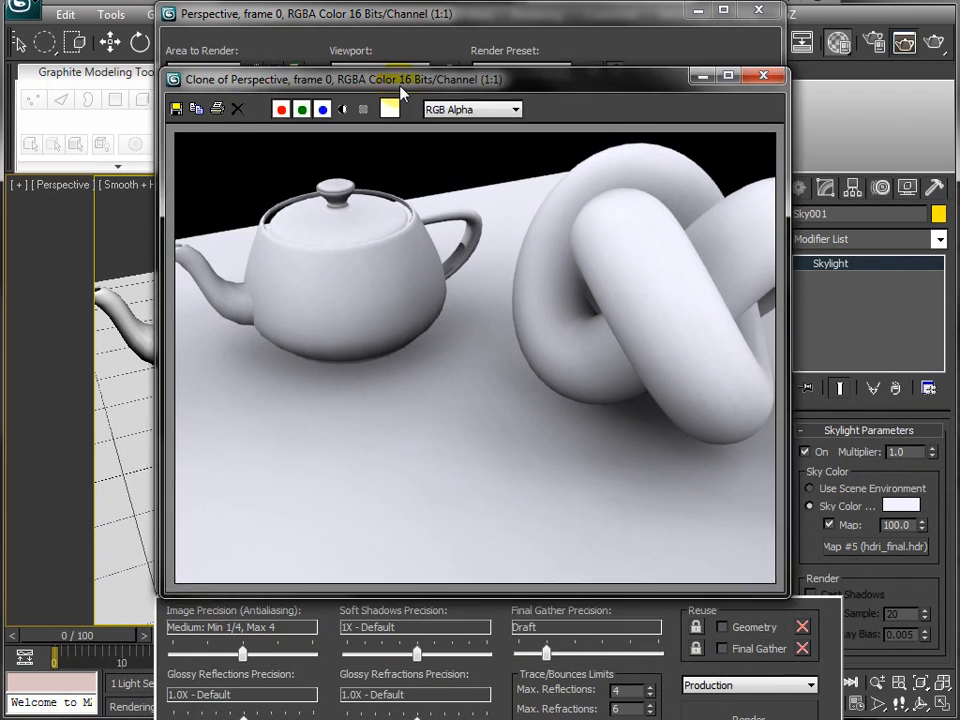
# Step: Position the cloned earlier render beside the new HDRI-lit render for comparison
pyautogui.moveTo(340, 80); pyautogui.dragTo(540, 318)
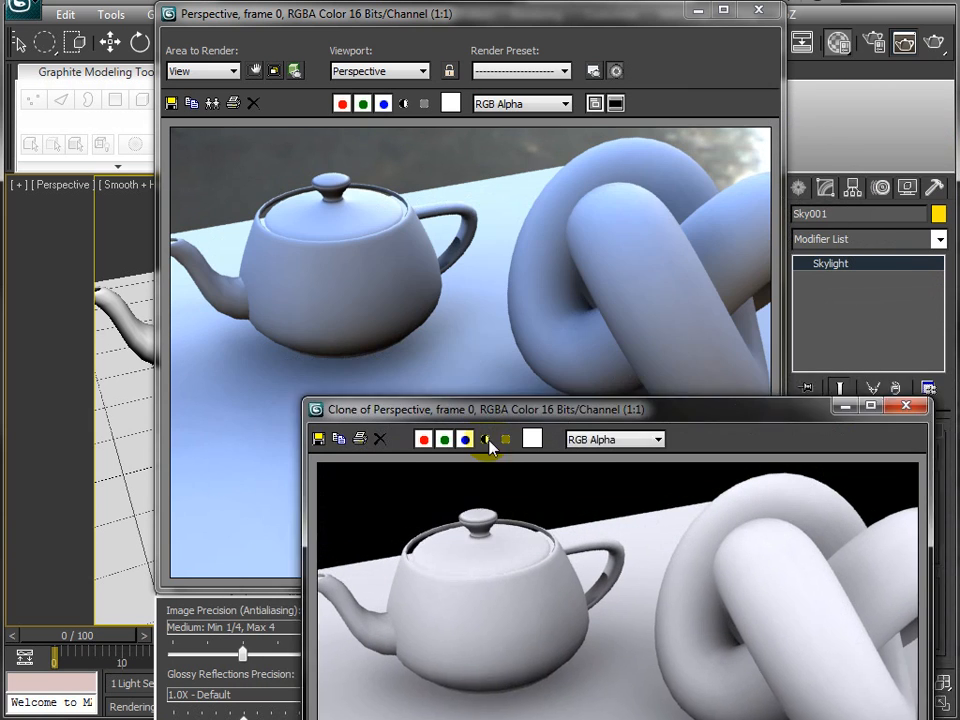
pyautogui.moveTo(490, 408); pyautogui.dragTo(486, 460)
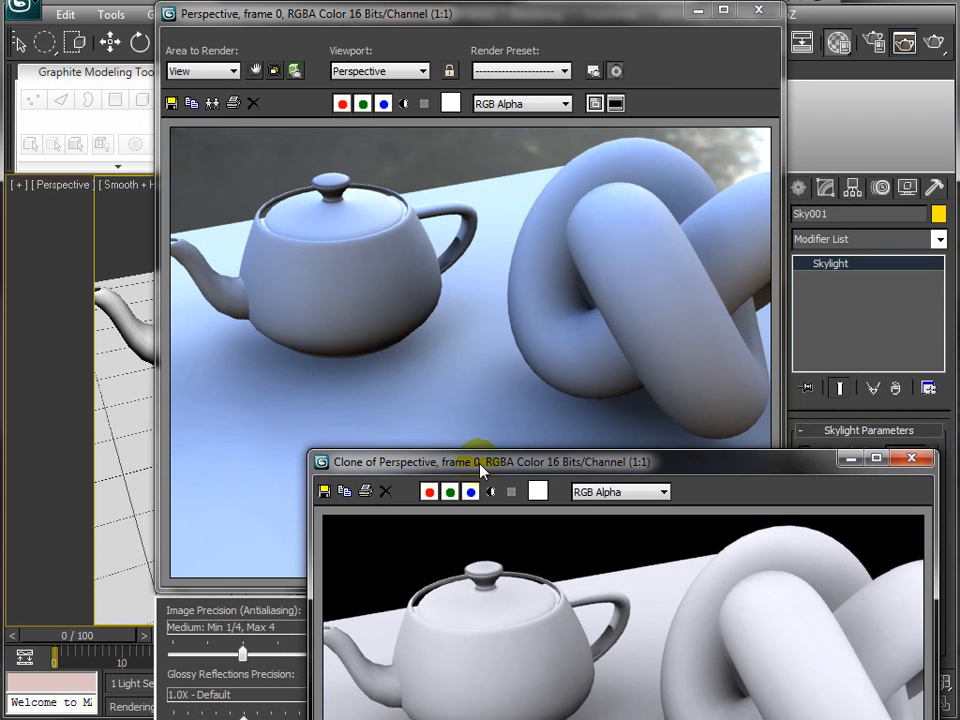
pyautogui.moveTo(480, 460); pyautogui.dragTo(324, 468)
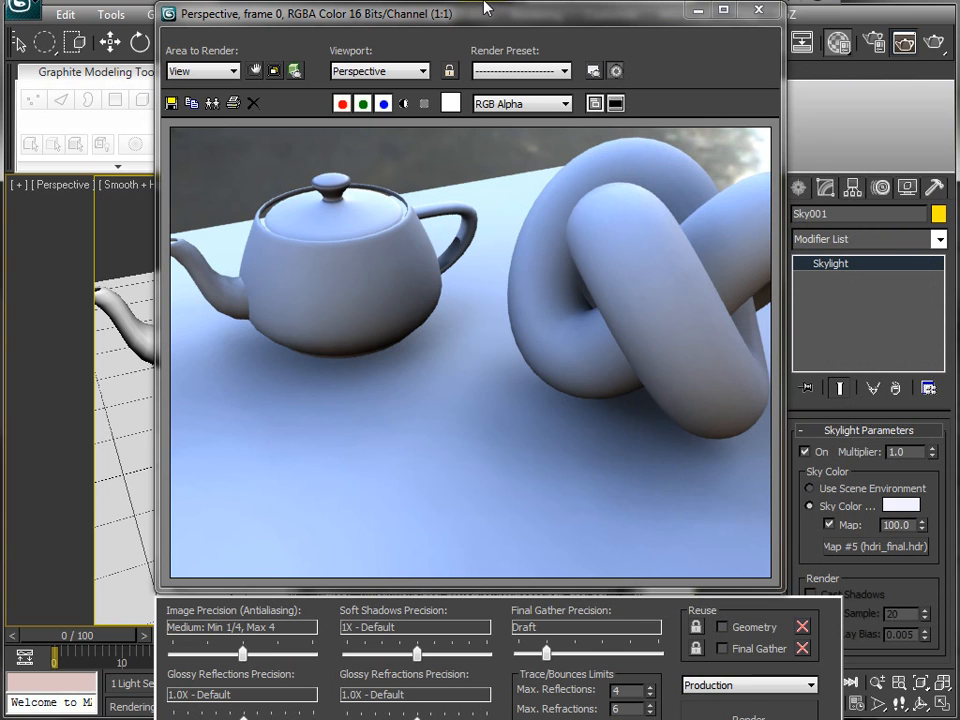
pyautogui.moveTo(380, 8)
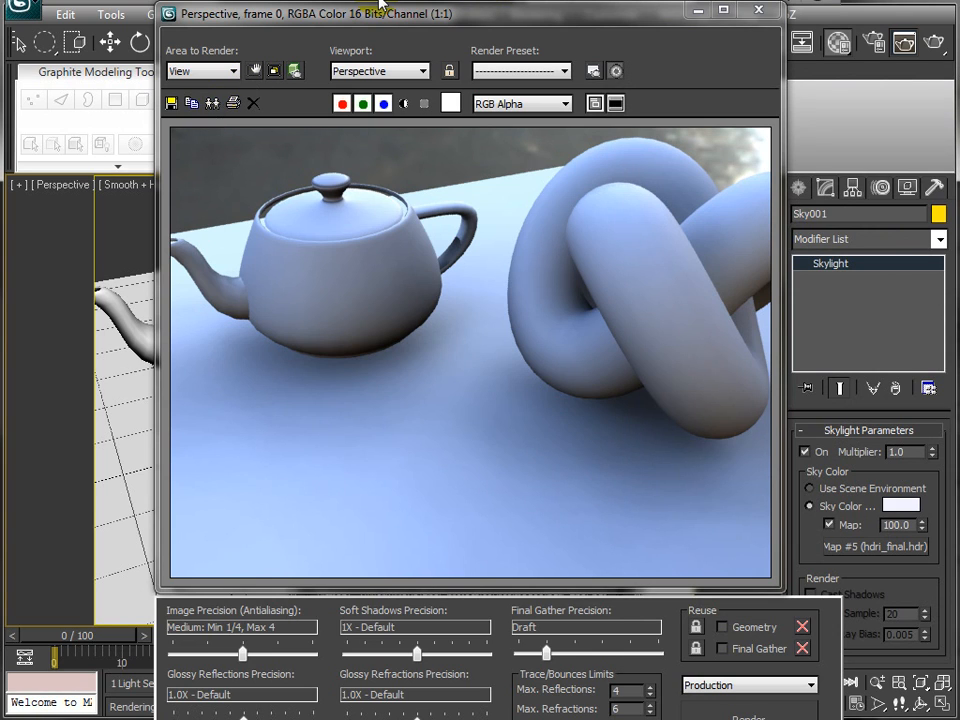
pyautogui.moveTo(838, 42)
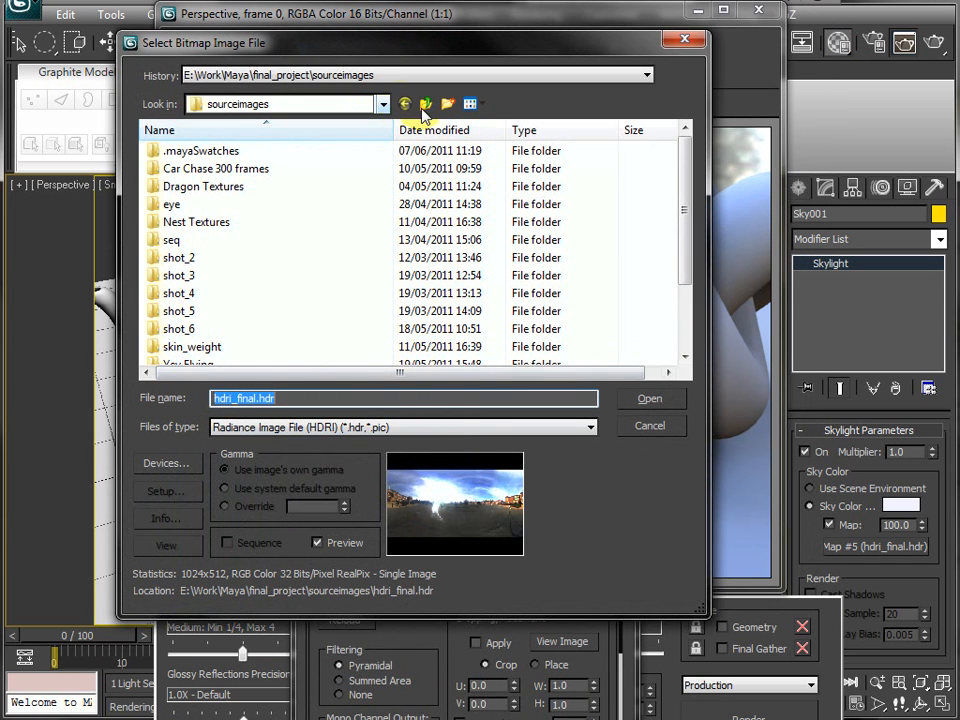
pyautogui.moveTo(424, 104)
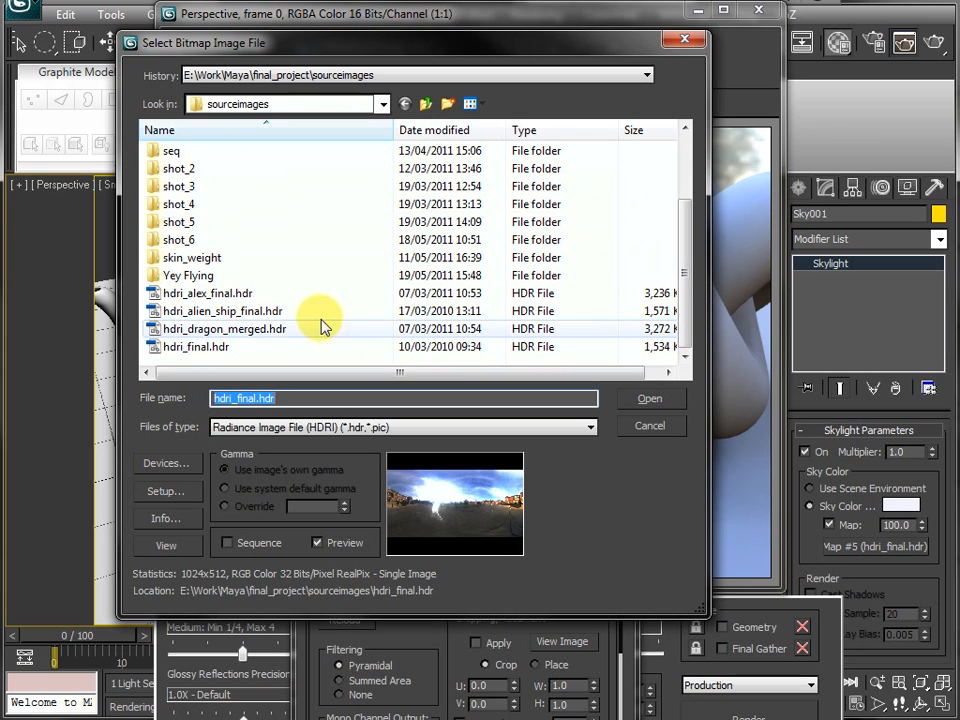
# Step: Load hdri_alien_ship_final.hdr into the shared HDRI map with default load settings
pyautogui.click(208, 292)
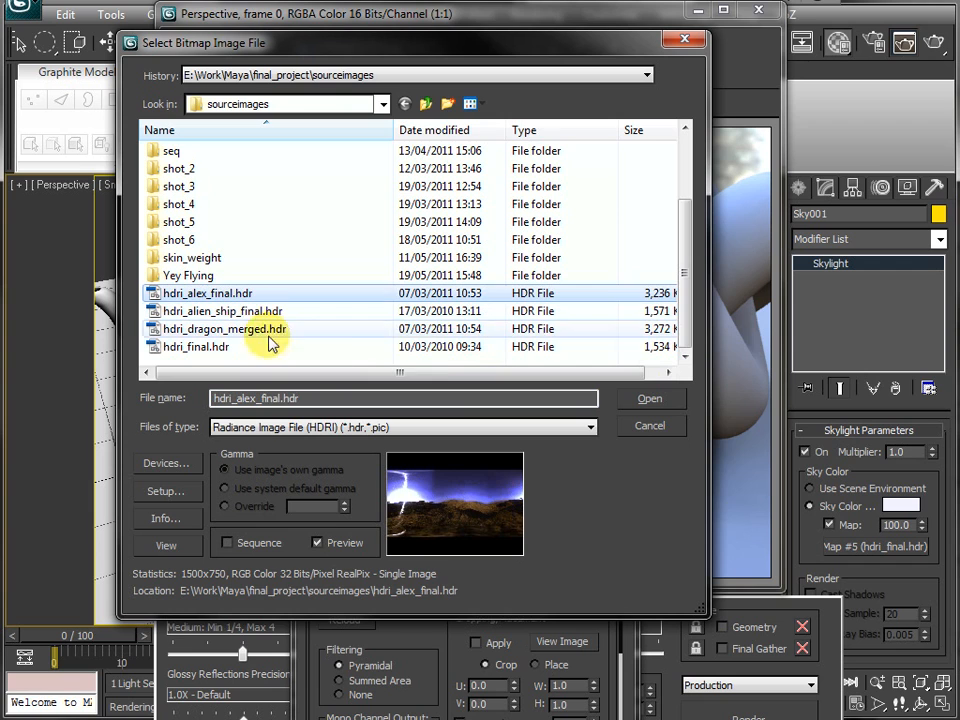
pyautogui.click(220, 312)
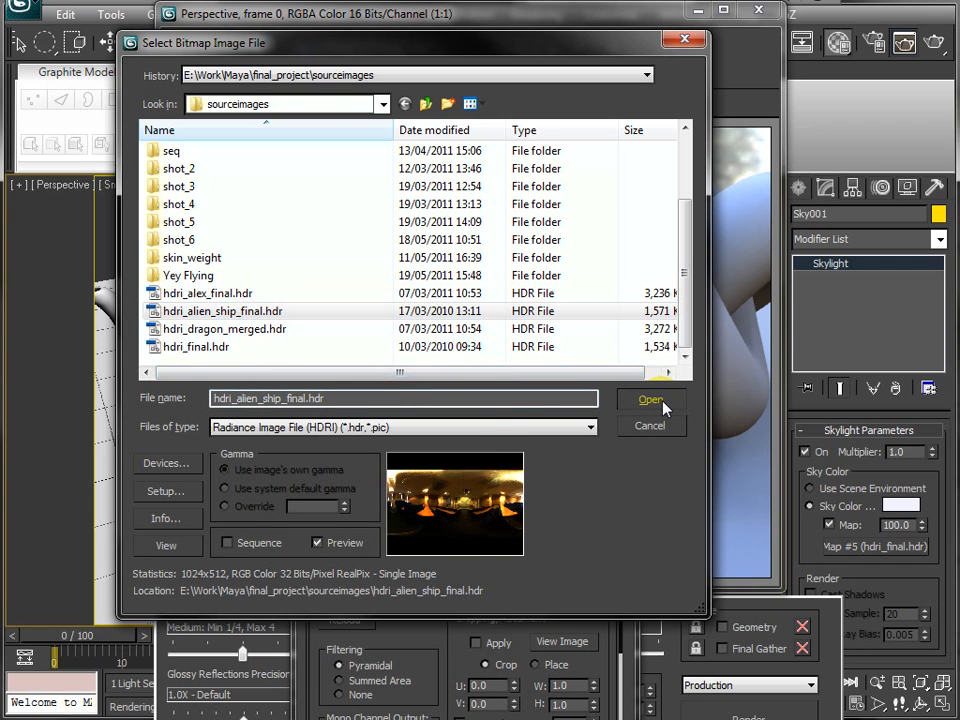
pyautogui.click(648, 400)
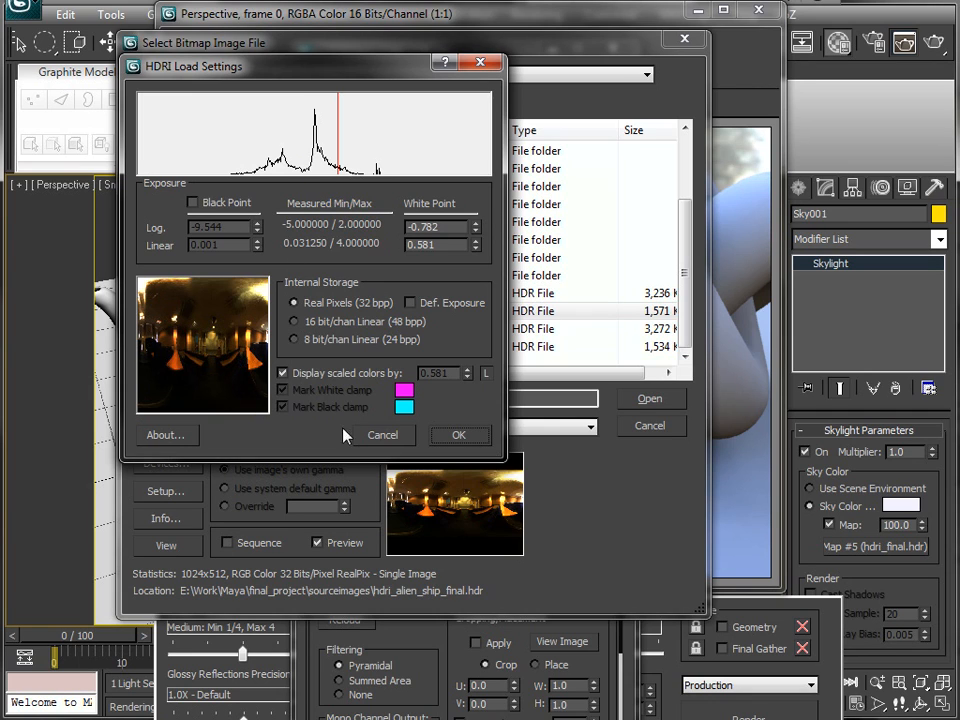
pyautogui.click(458, 434)
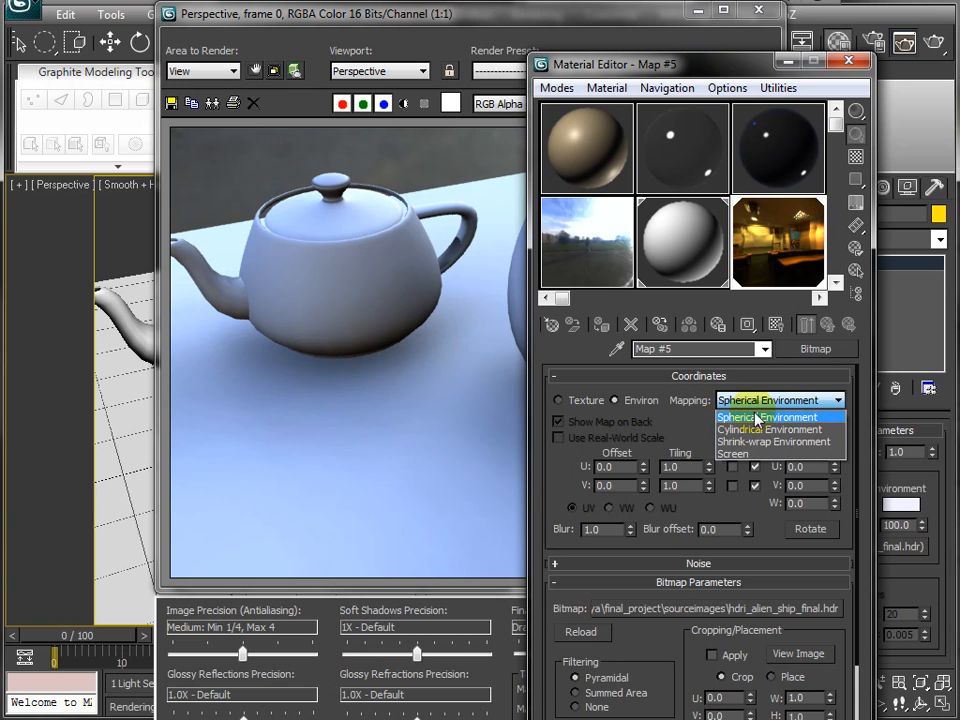
# Step: Set mapping to Spherical Environment and place the earlier cool render beside the new warm one
pyautogui.click(770, 418)
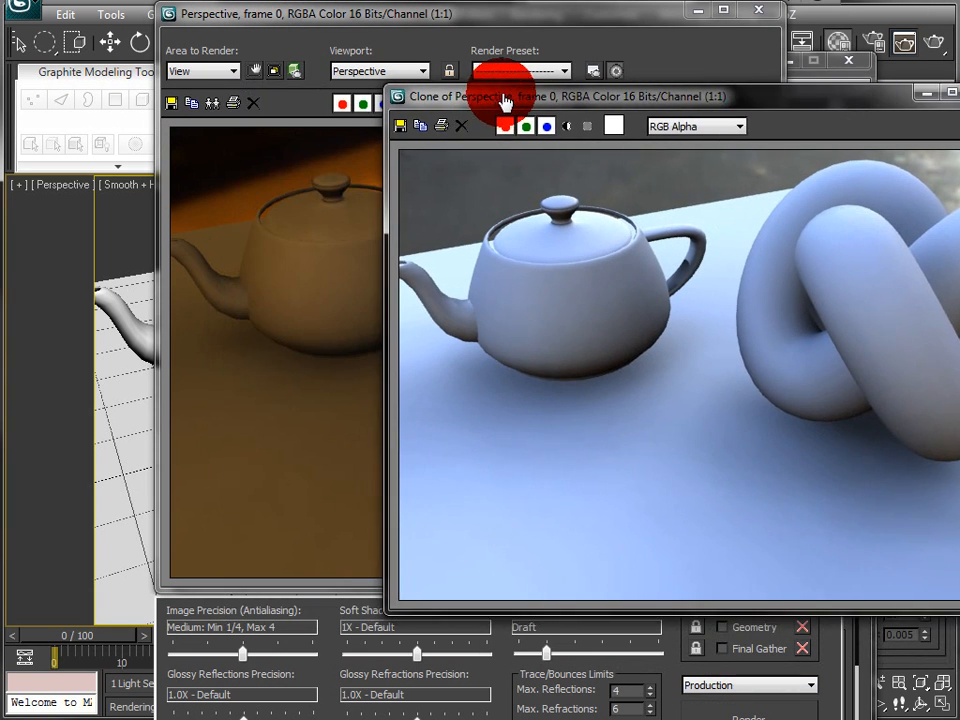
pyautogui.moveTo(504, 96); pyautogui.dragTo(736, 92)
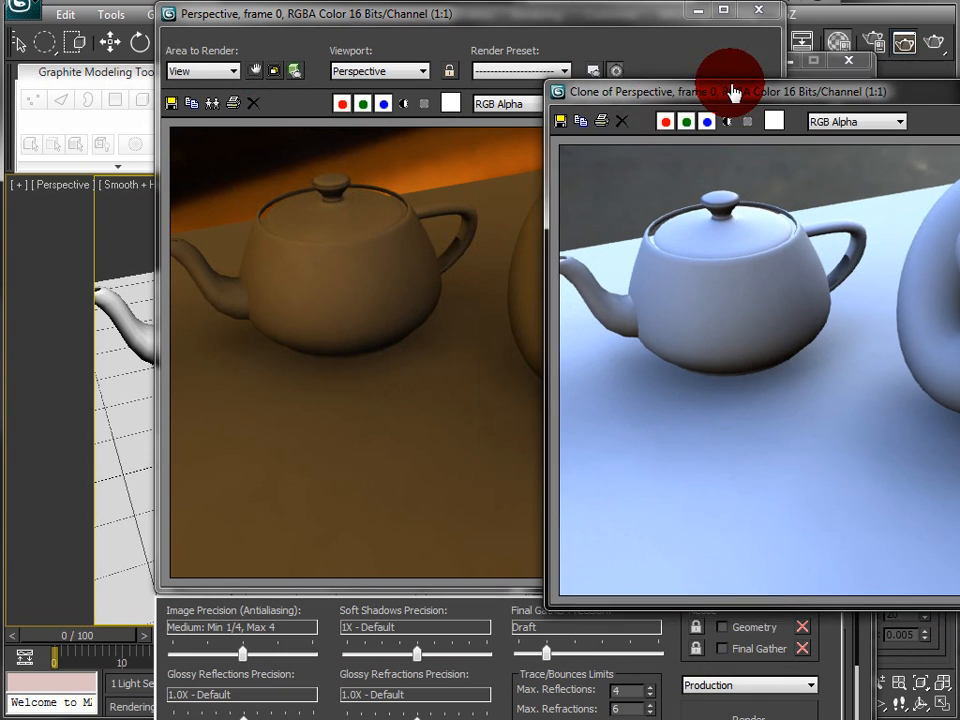
pyautogui.moveTo(730, 92); pyautogui.dragTo(730, 60)
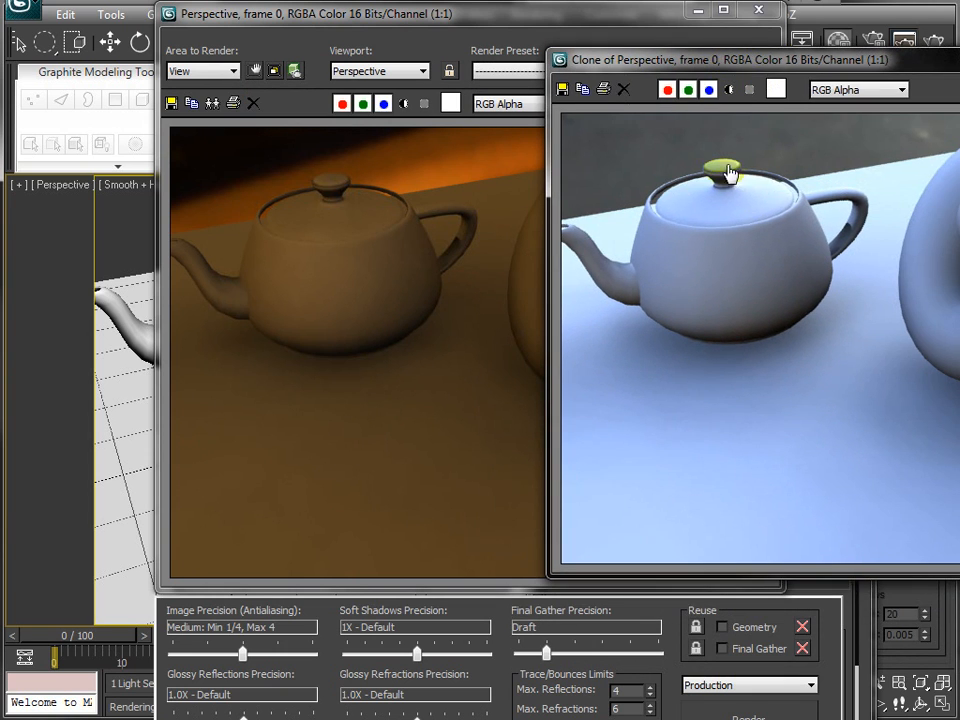
pyautogui.moveTo(364, 222)
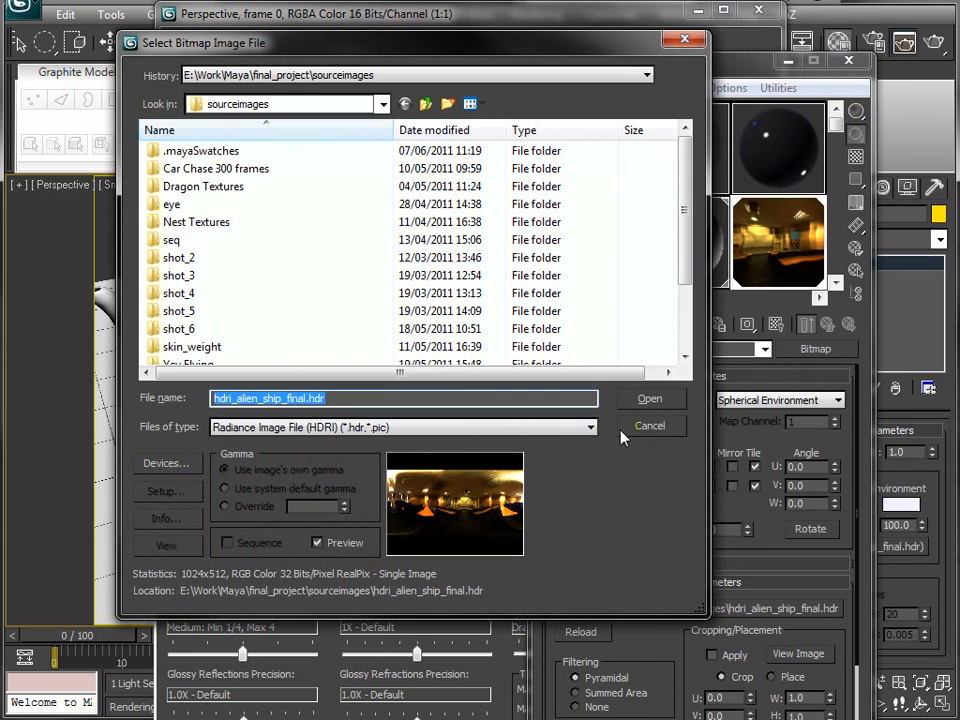
# Step: Reload the alien ship HDR with a lowered White Point in HDRI Load Settings
pyautogui.click(648, 398)
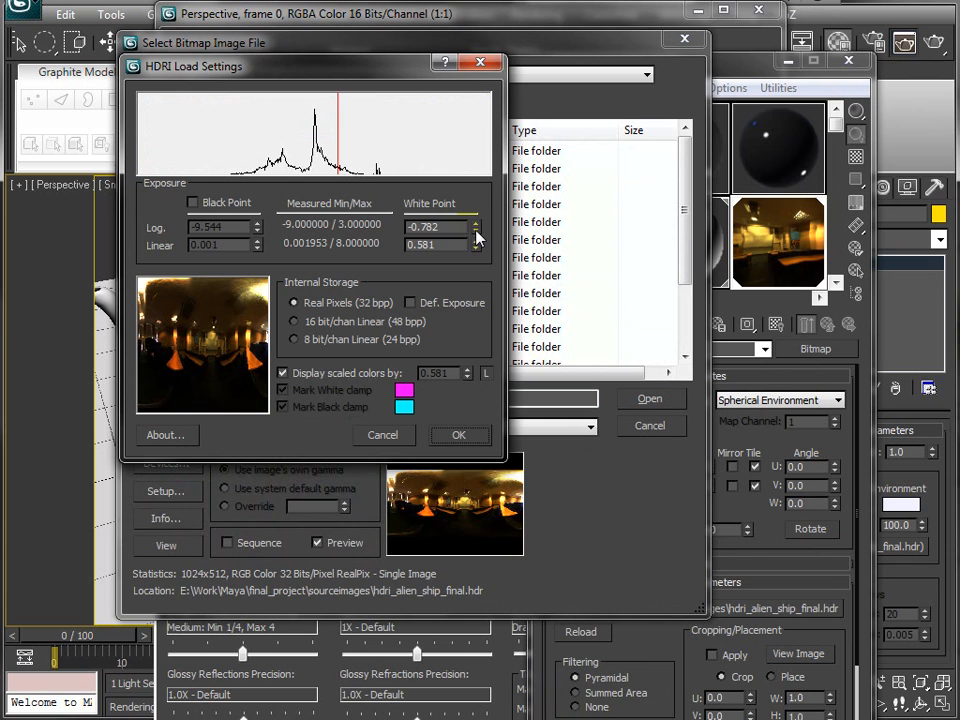
pyautogui.click(478, 236)
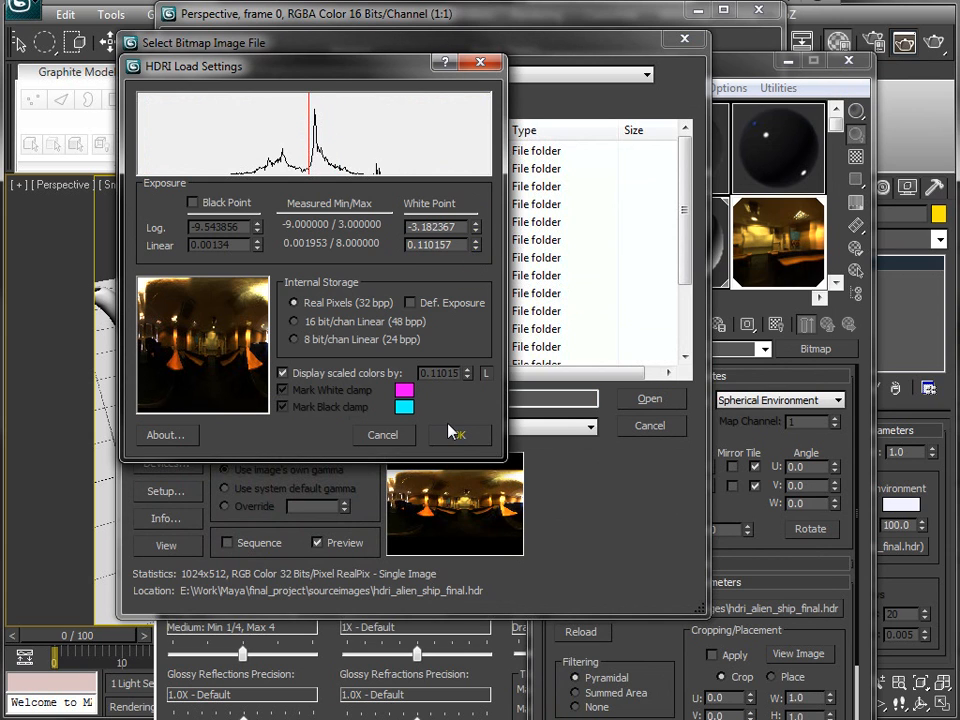
pyautogui.click(458, 434)
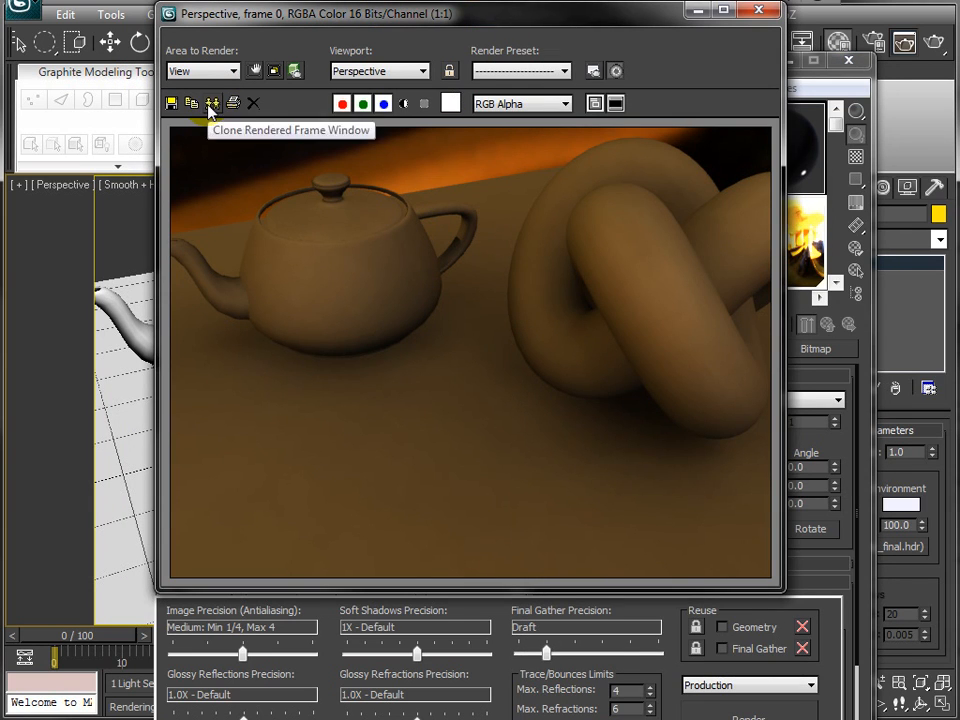
# Step: Clone the current render, keep Spherical Environment mapping and render the scene again
pyautogui.click(212, 104)
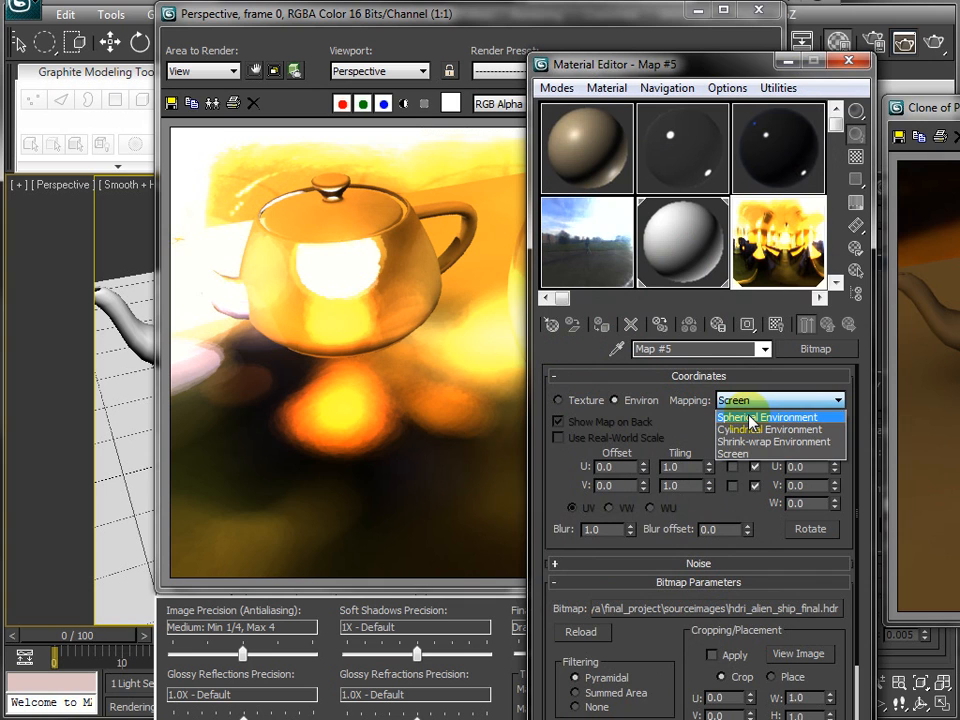
pyautogui.click(768, 418)
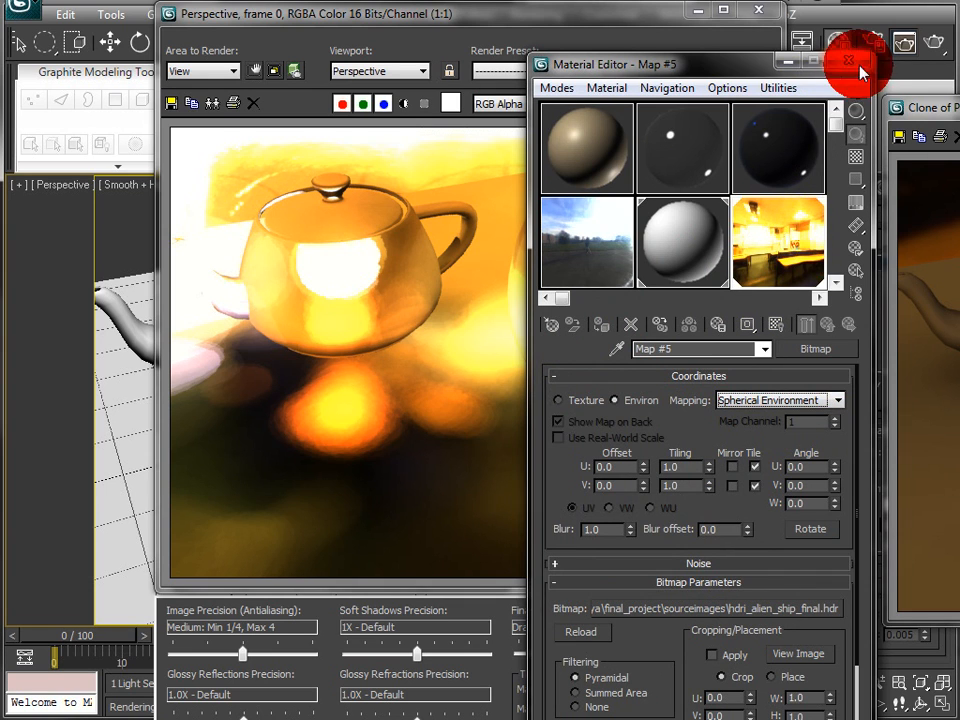
pyautogui.click(848, 62)
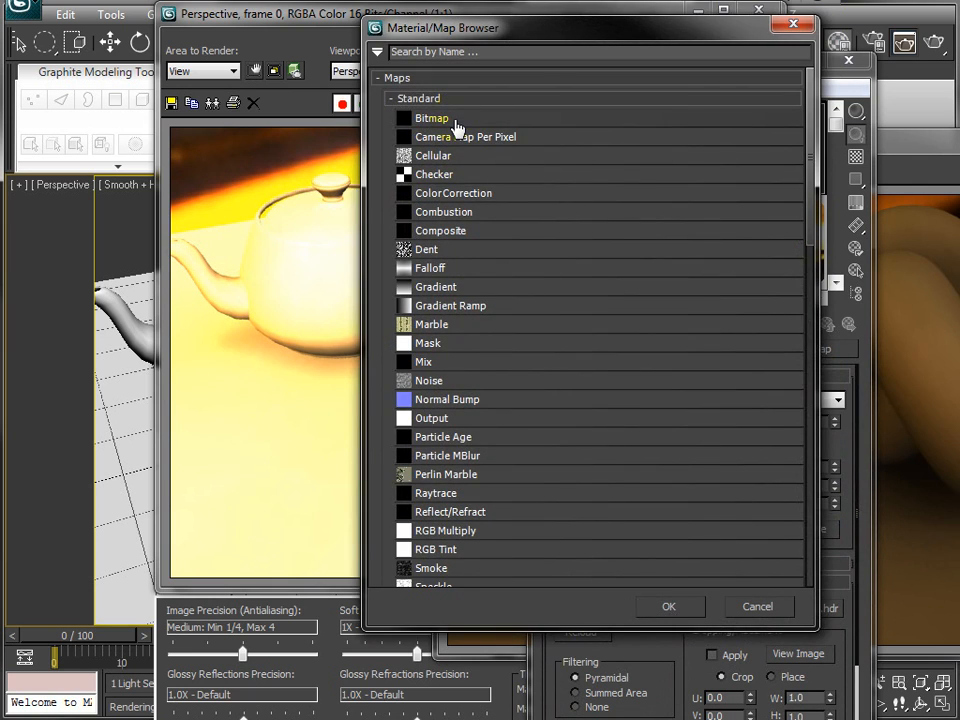
# Step: Load the alien ship HDR into a new Bitmap map, accept the HDRI settings and re-render
pyautogui.doubleClick(432, 116)
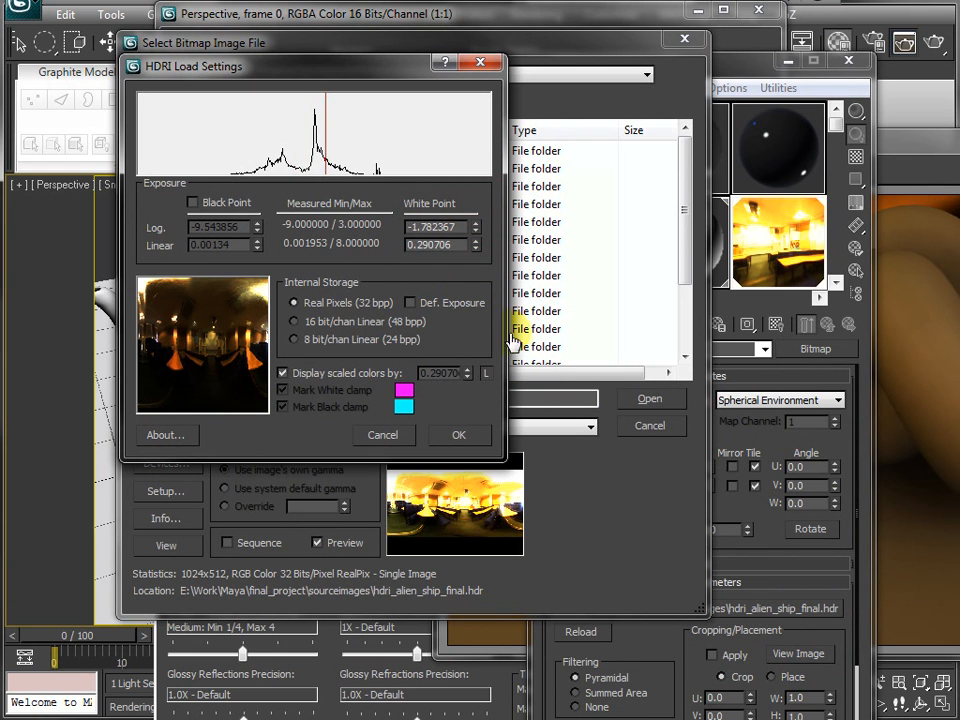
pyautogui.click(460, 434)
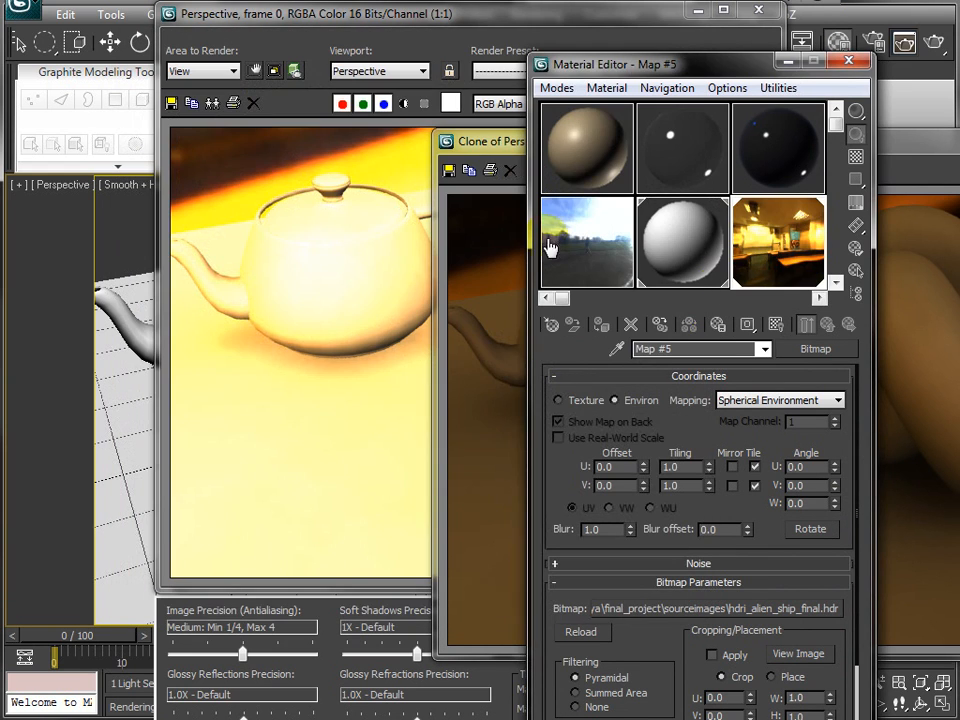
pyautogui.click(848, 60)
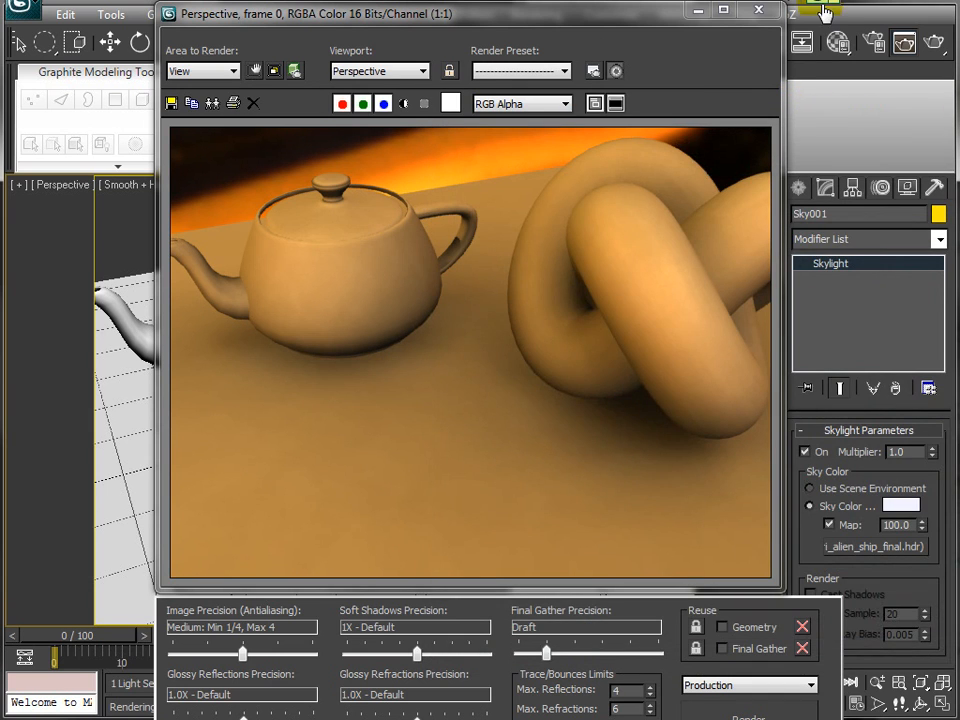
pyautogui.moveTo(718, 24)
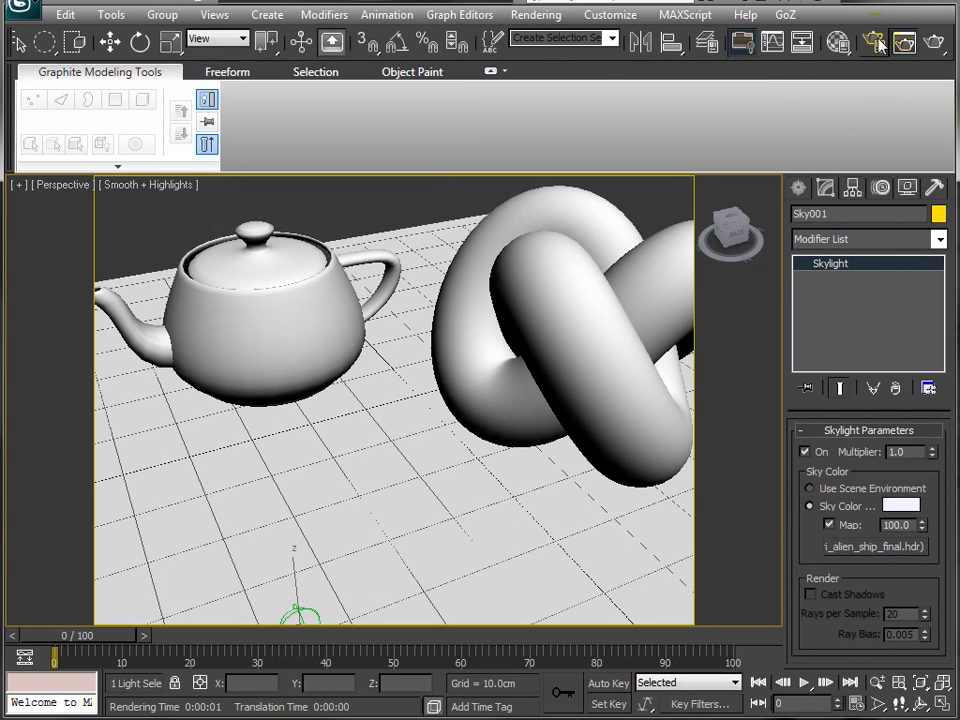
# Step: Bring up the Material Editor with the first sample Arch & Design material active
pyautogui.click(872, 40)
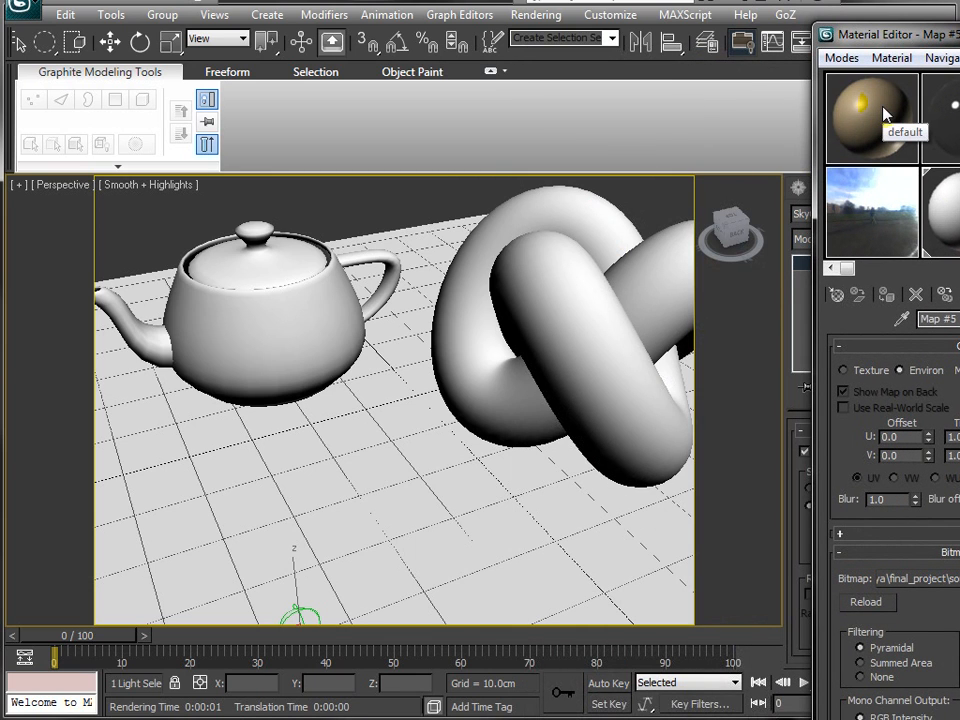
pyautogui.click(410, 500)
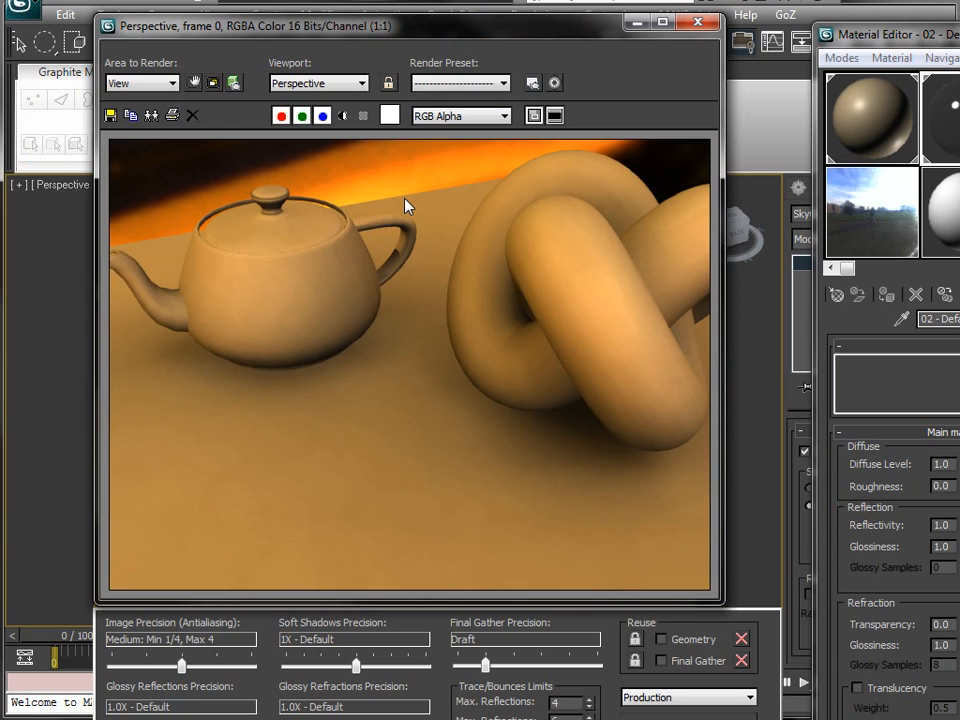
pyautogui.moveTo(340, 232)
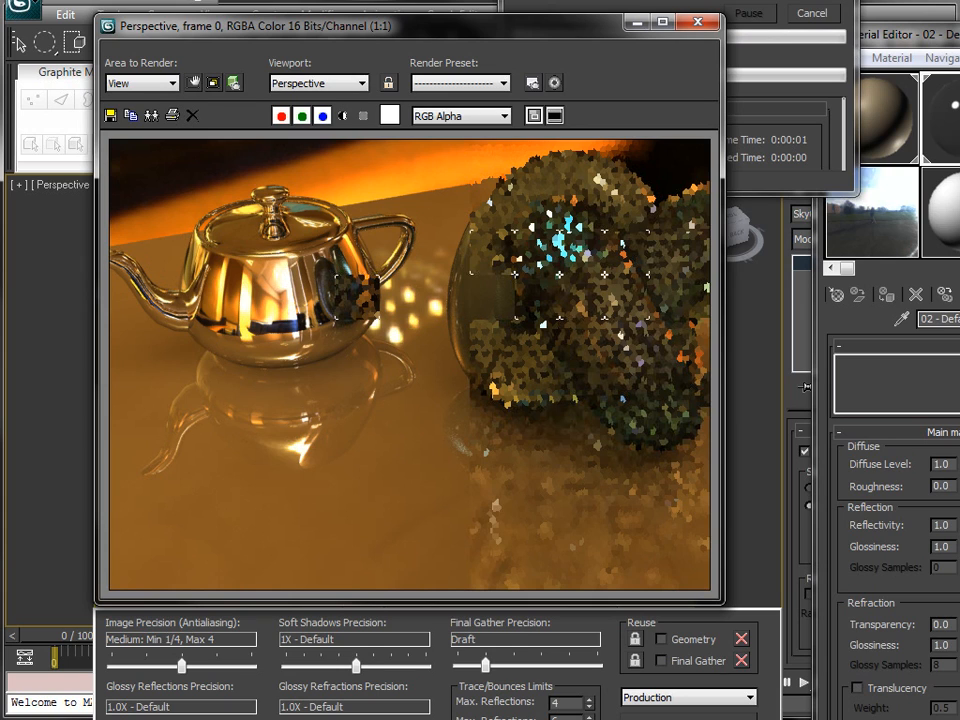
pyautogui.moveTo(448, 368)
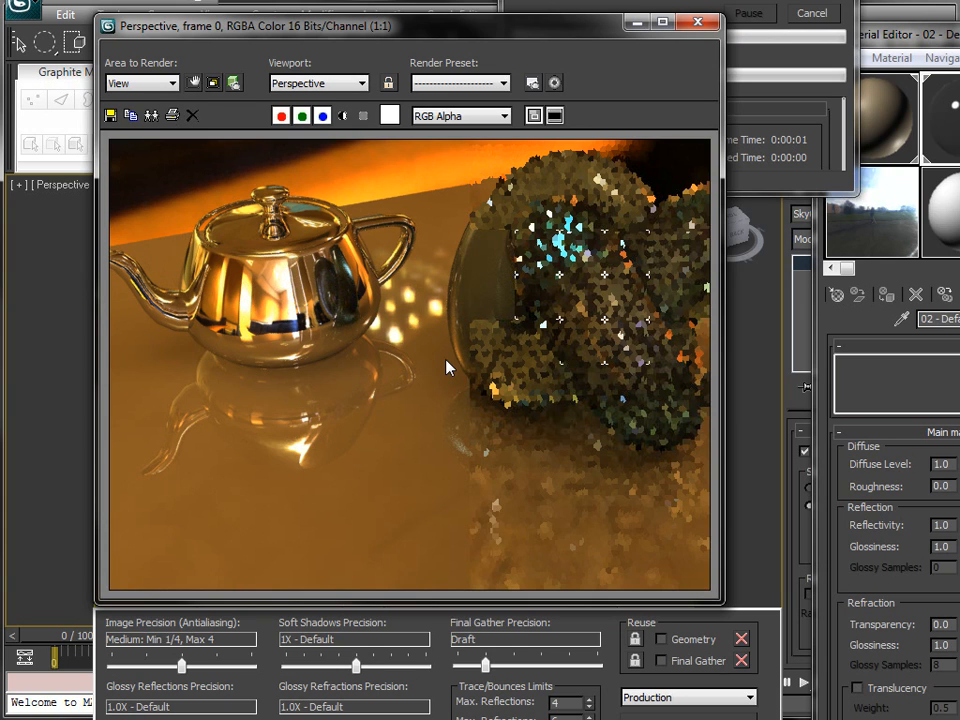
pyautogui.moveTo(336, 310)
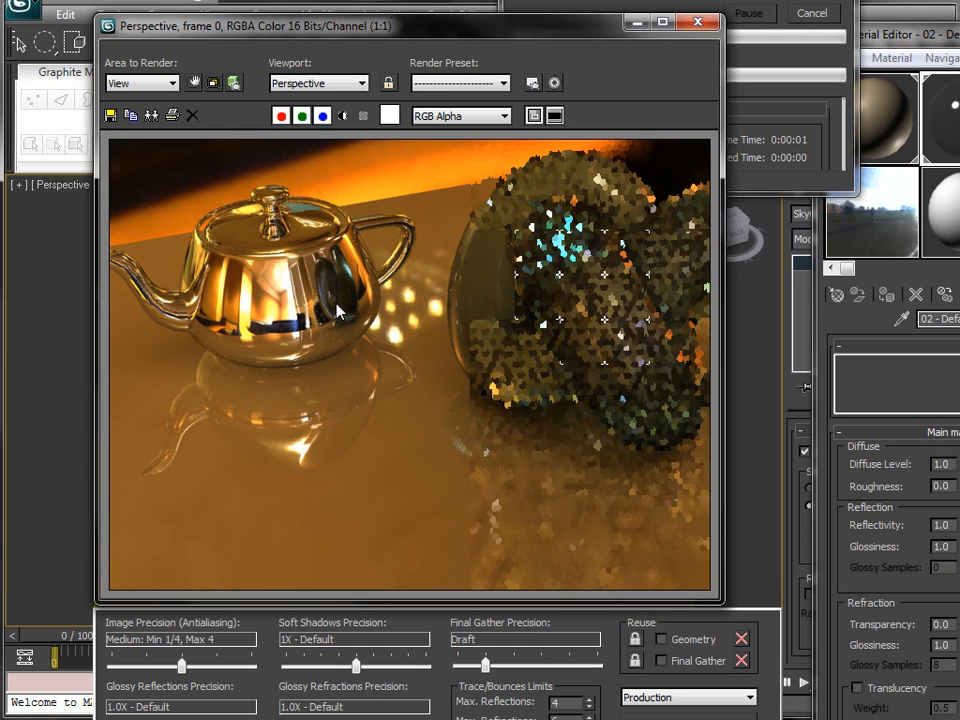
pyautogui.moveTo(418, 344)
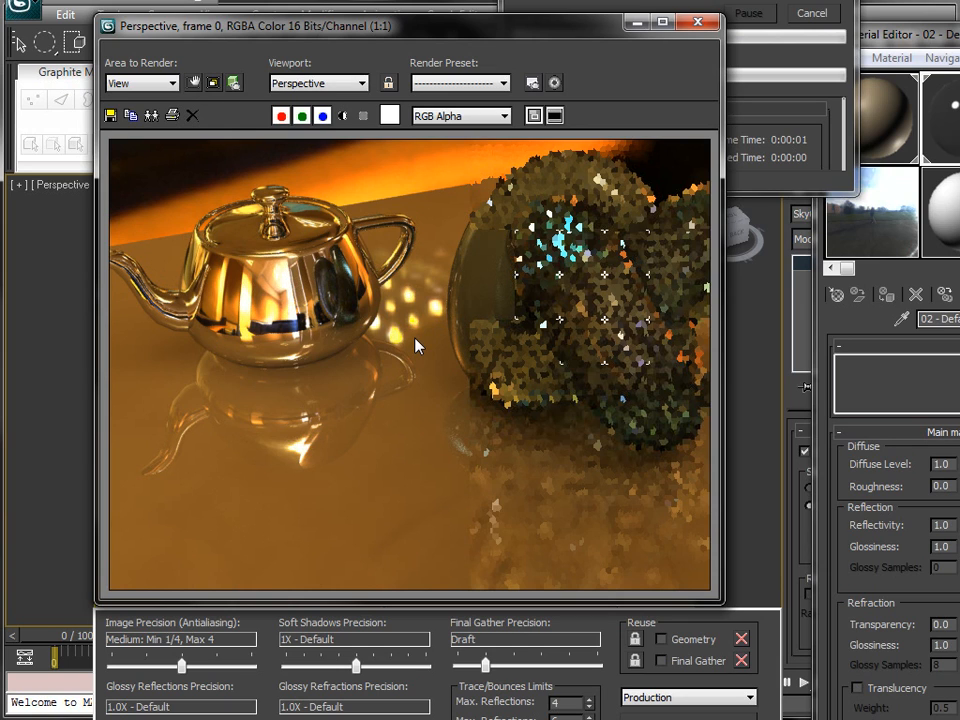
pyautogui.moveTo(348, 222)
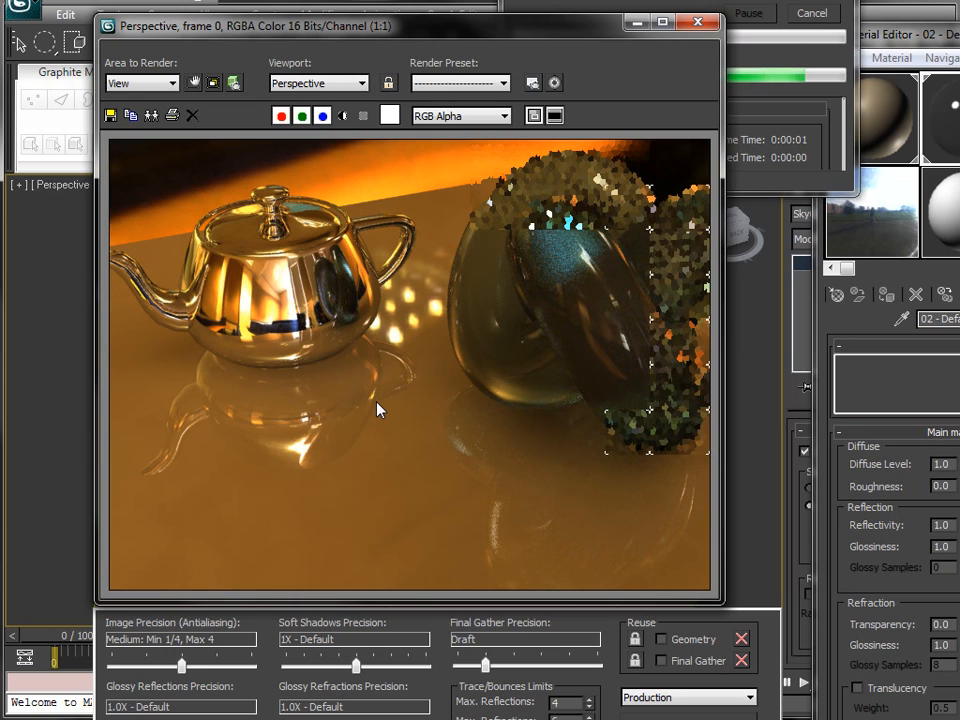
pyautogui.moveTo(598, 328)
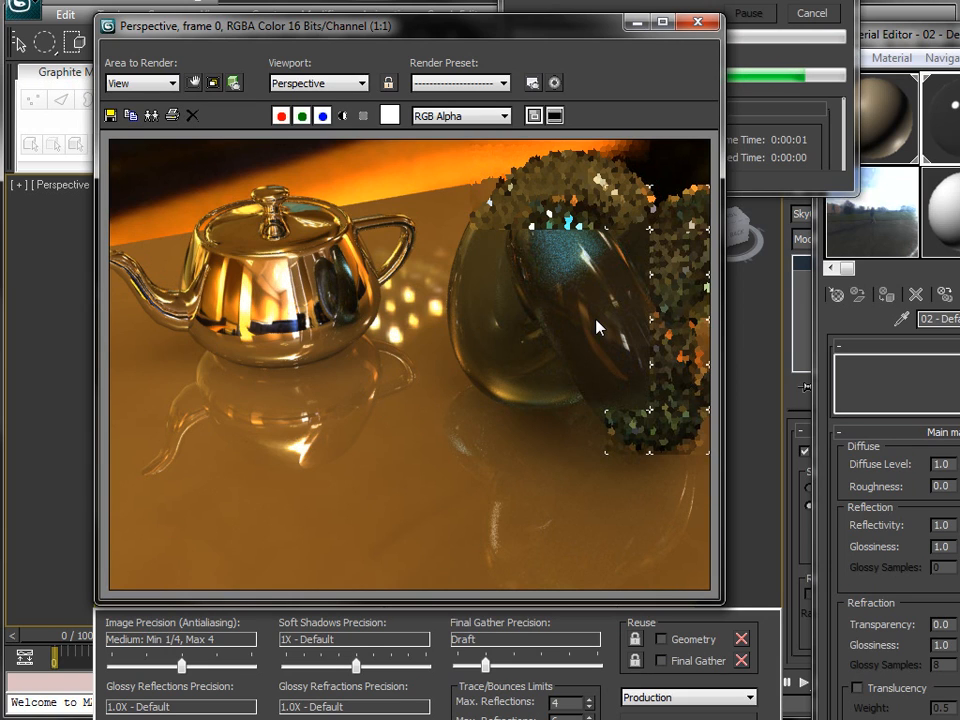